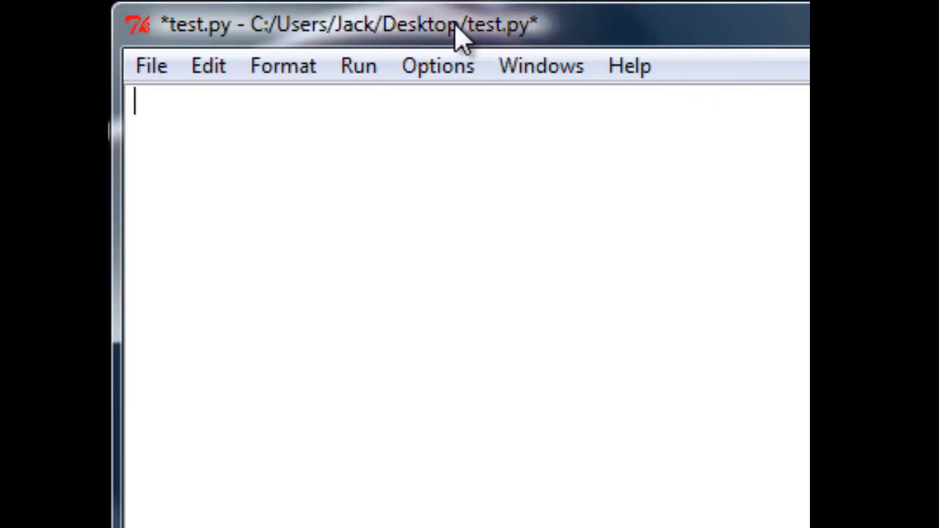
pyautogui.moveTo(587, 51)
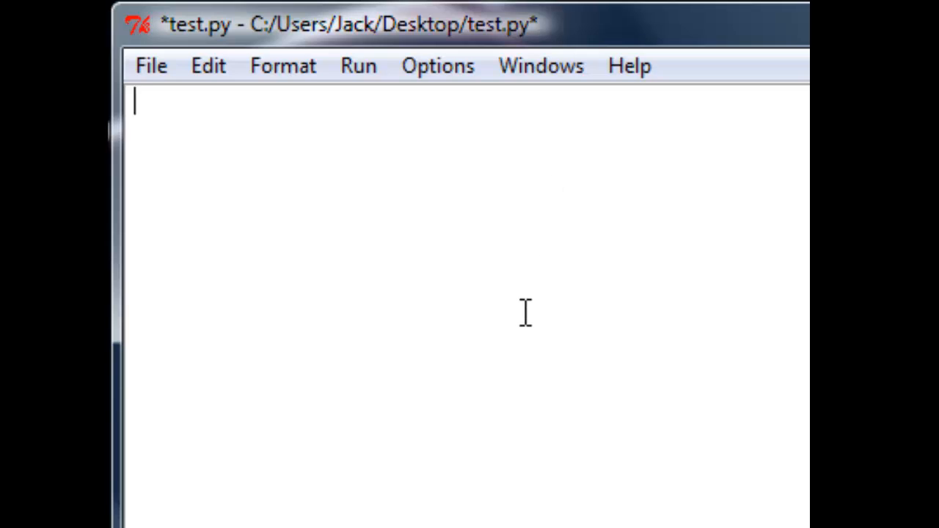
pyautogui.moveTo(526, 314)
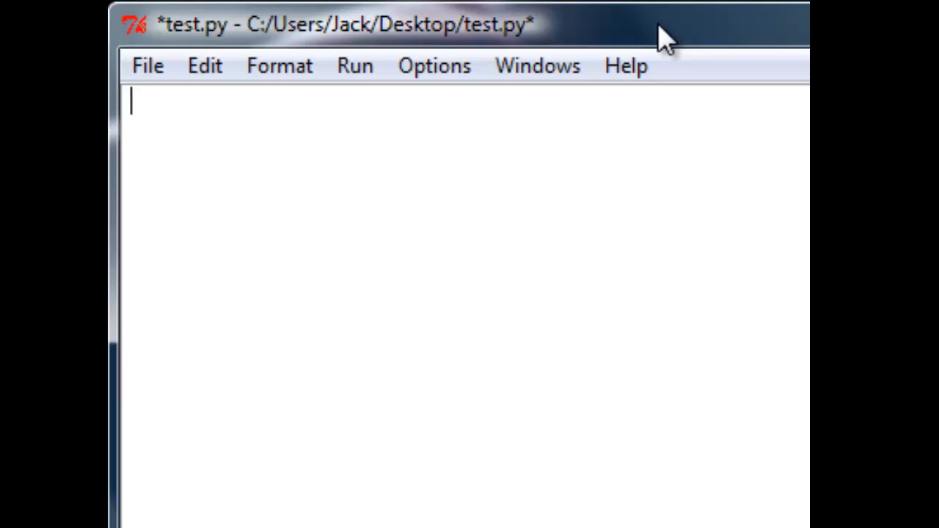
pyautogui.moveTo(499, 359)
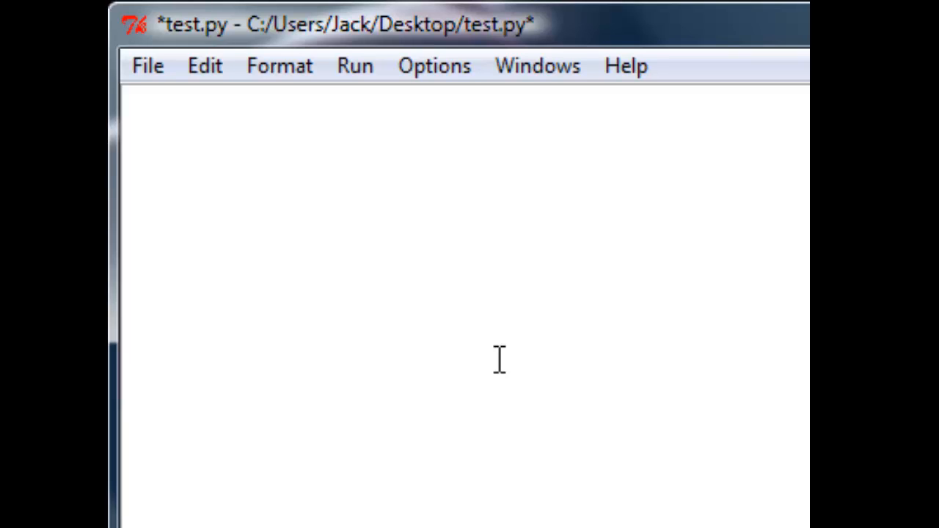
# - Save the new file as test.py in the Python 2.7 folder
pyautogui.press('ctrl+s')
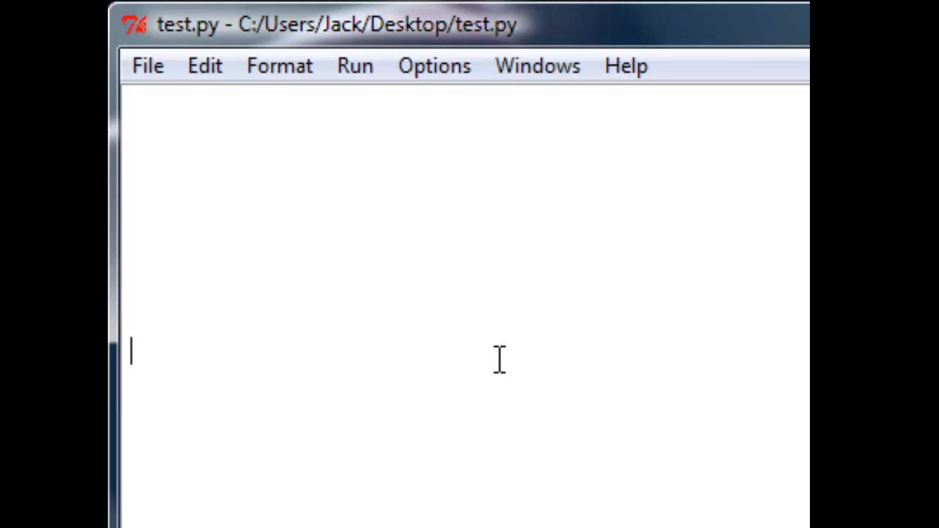
pyautogui.write('E')
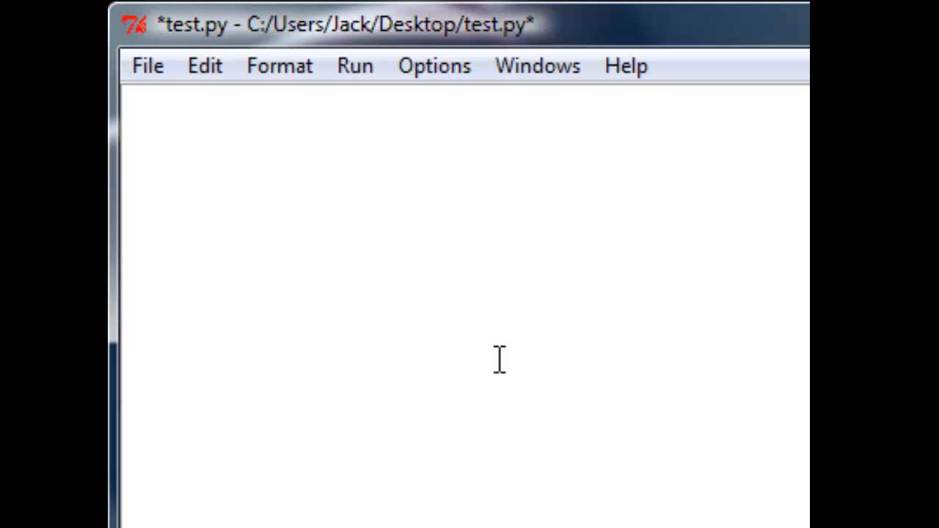
pyautogui.write('Python')
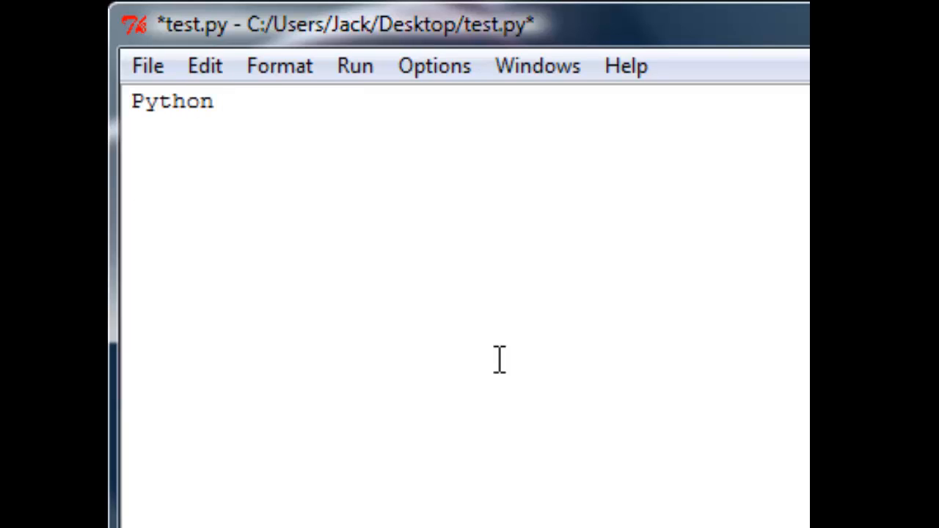
pyautogui.write('2.7')
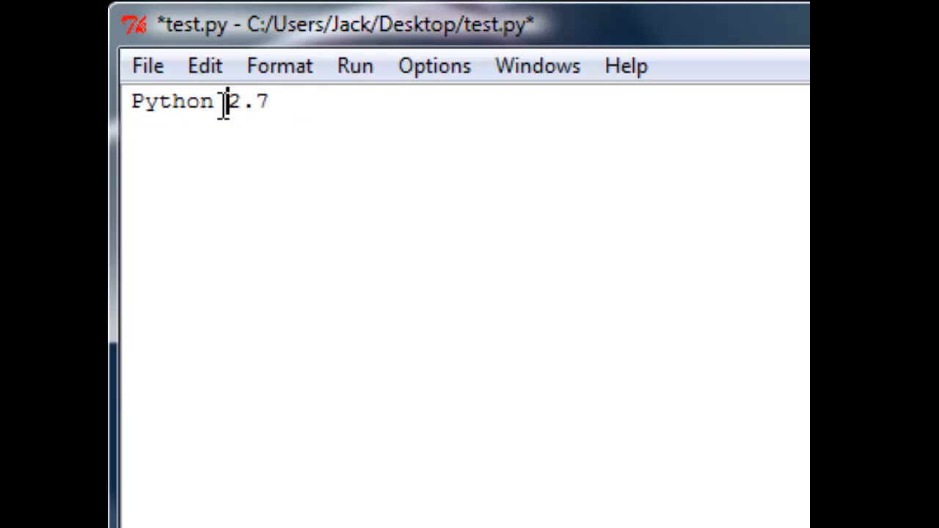
pyautogui.write('.0-')
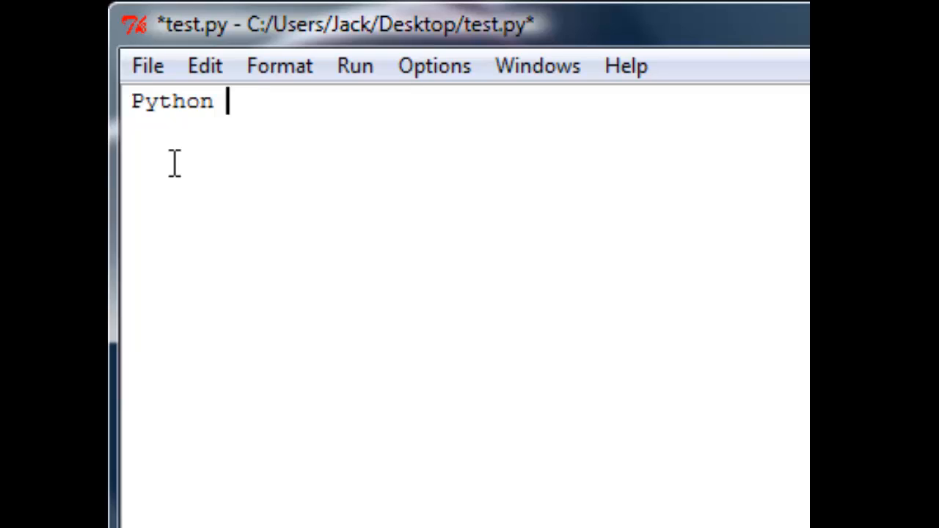
pyautogui.write('2.7 =')
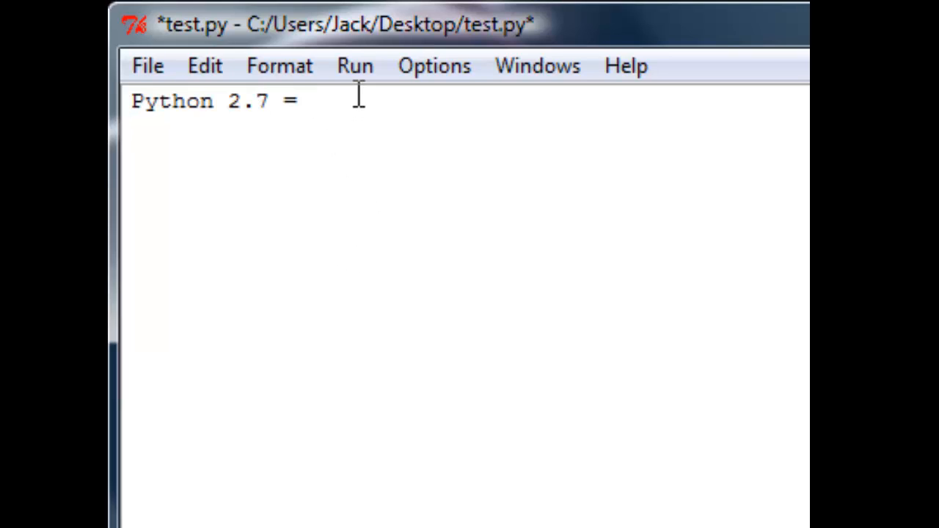
pyautogui.write('win')
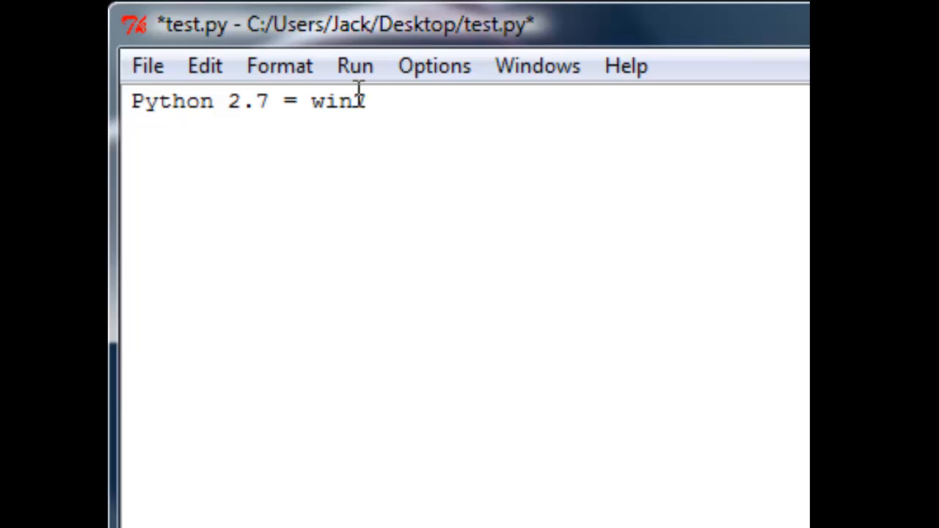
pyautogui.write('pytho')
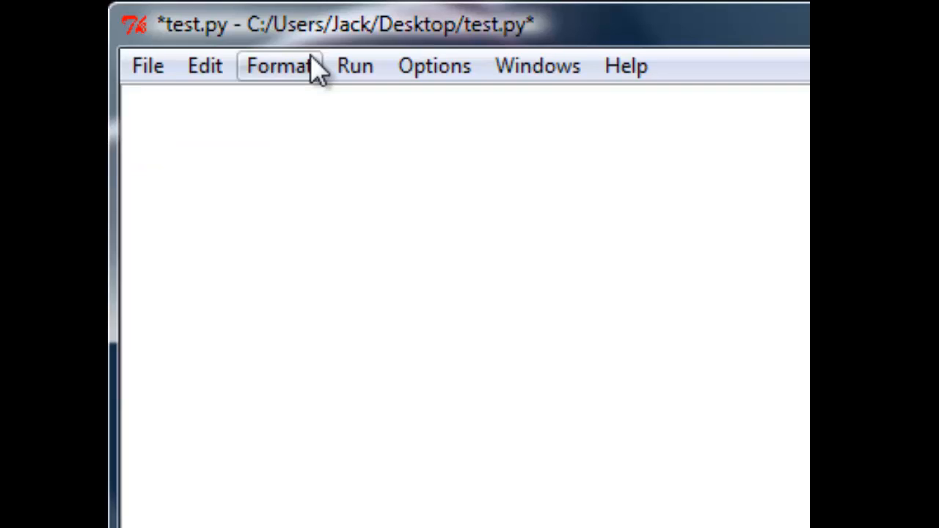
pyautogui.moveTo(282, 192)
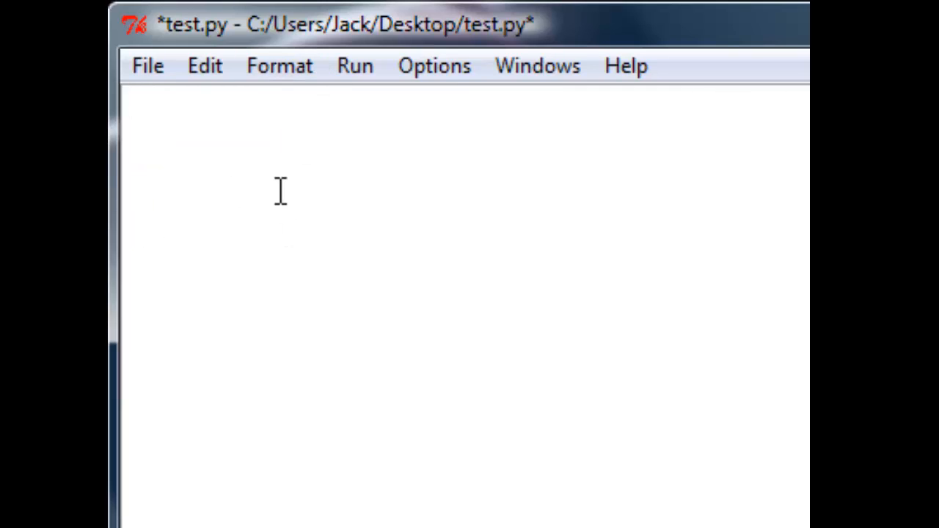
# - Write the note lines 'Shortcuts:' and 'F5 = run the module'
pyautogui.write('s')
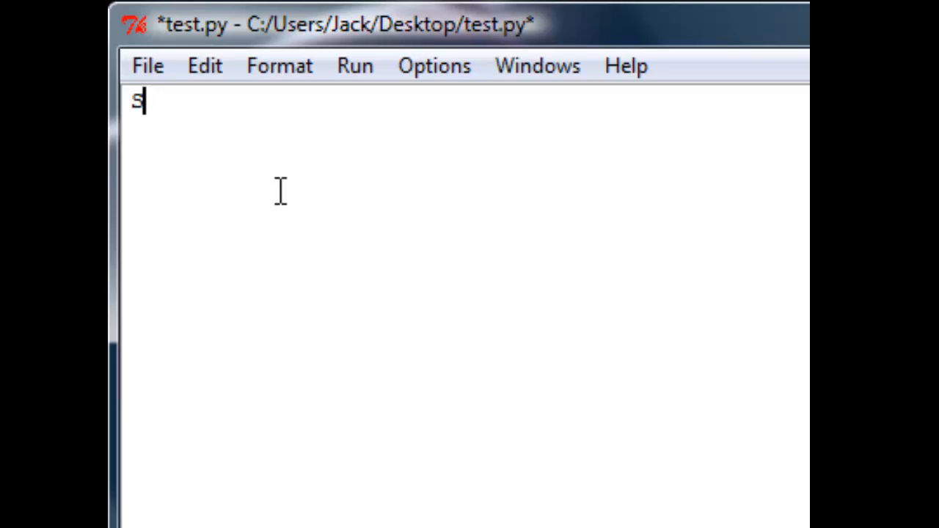
pyautogui.write('hortcuts')
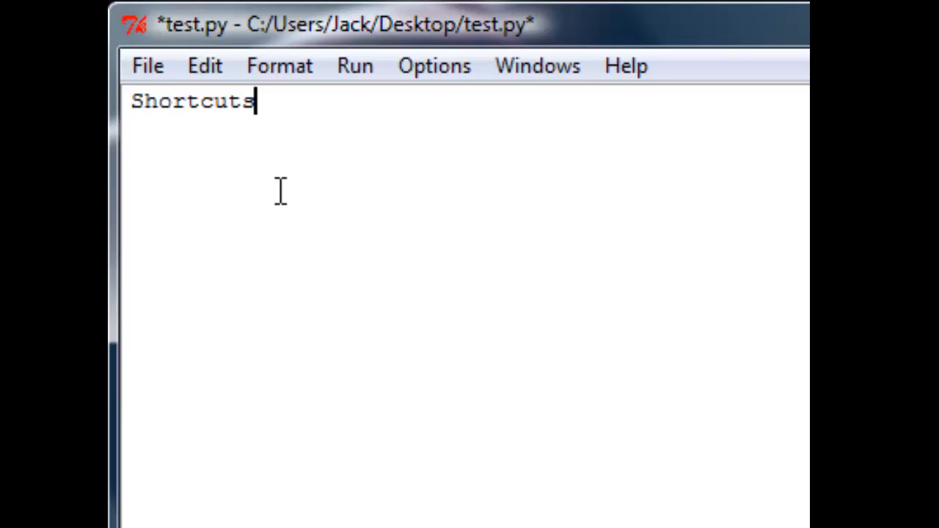
pyautogui.write(':')
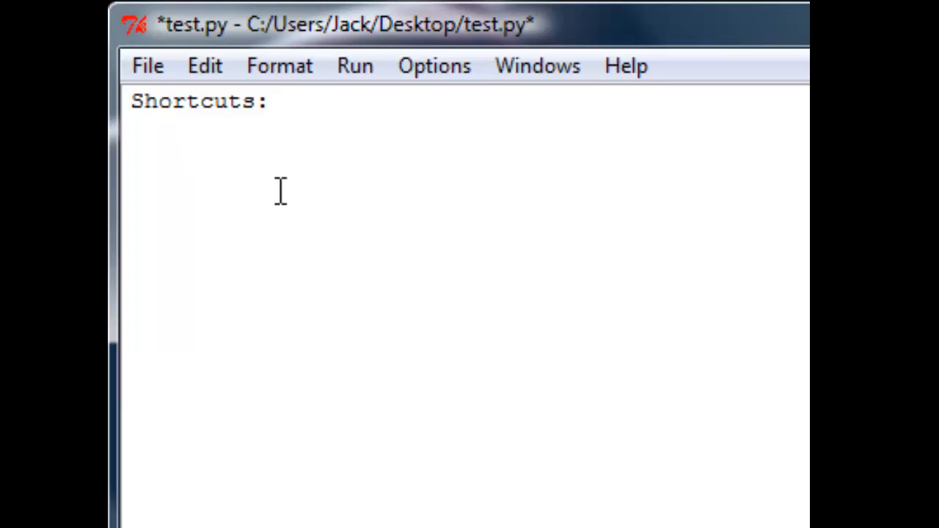
pyautogui.write('F5 =')
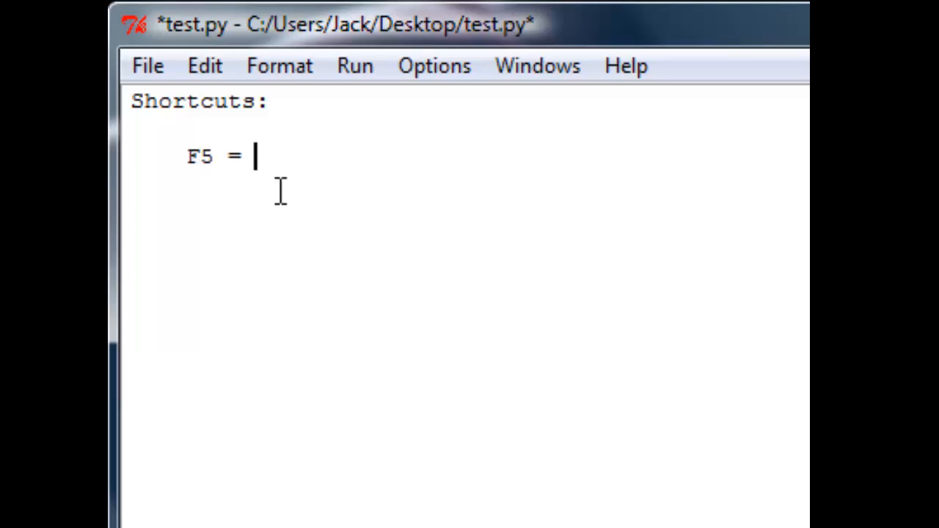
pyautogui.write('run the modu')
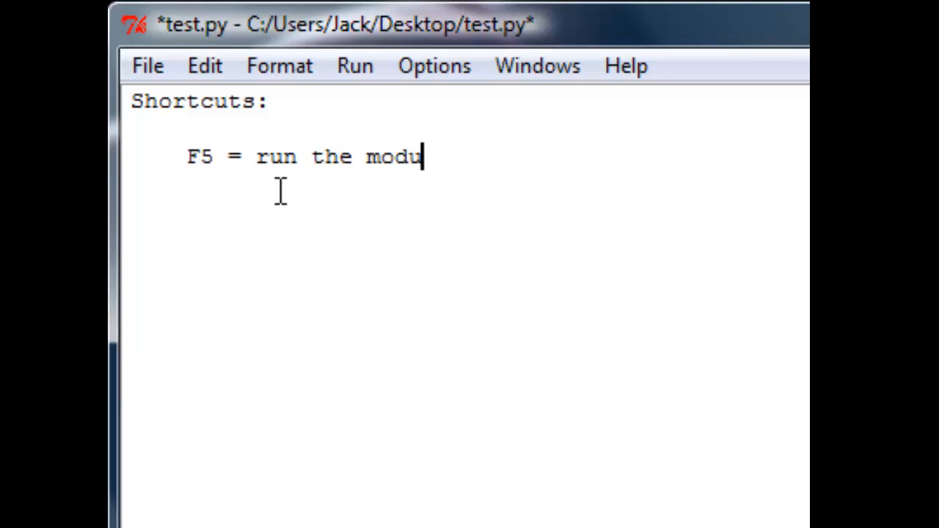
pyautogui.write('le')
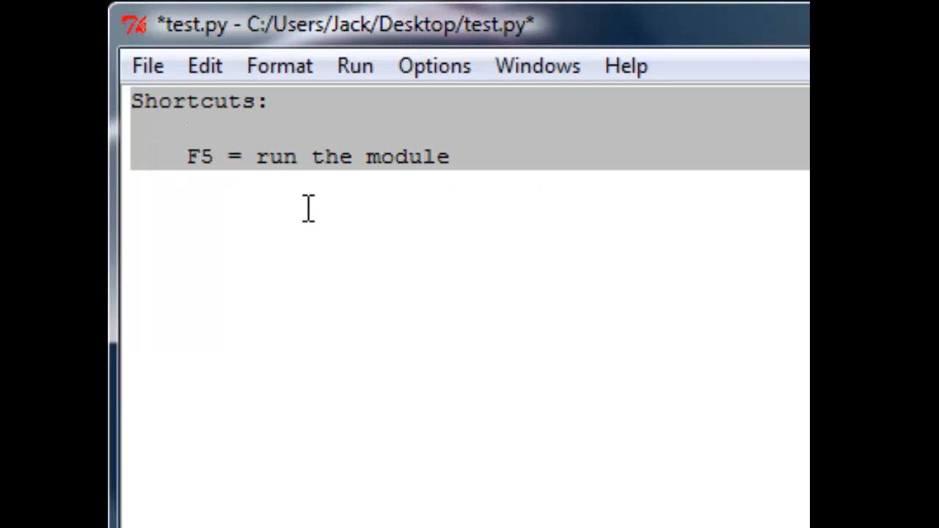
# - Comment out the two note lines with ## using Format > Comment Out Region
pyautogui.click(203, 64)
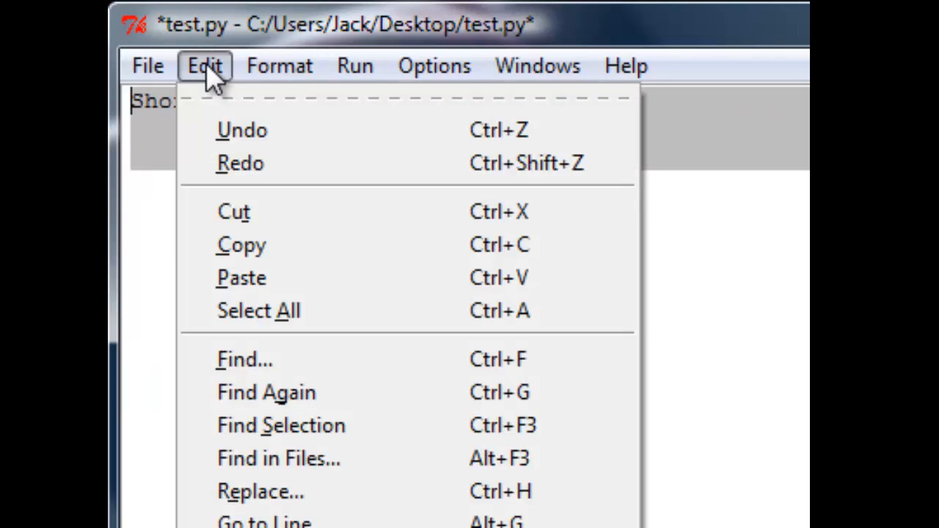
pyautogui.click(279, 65)
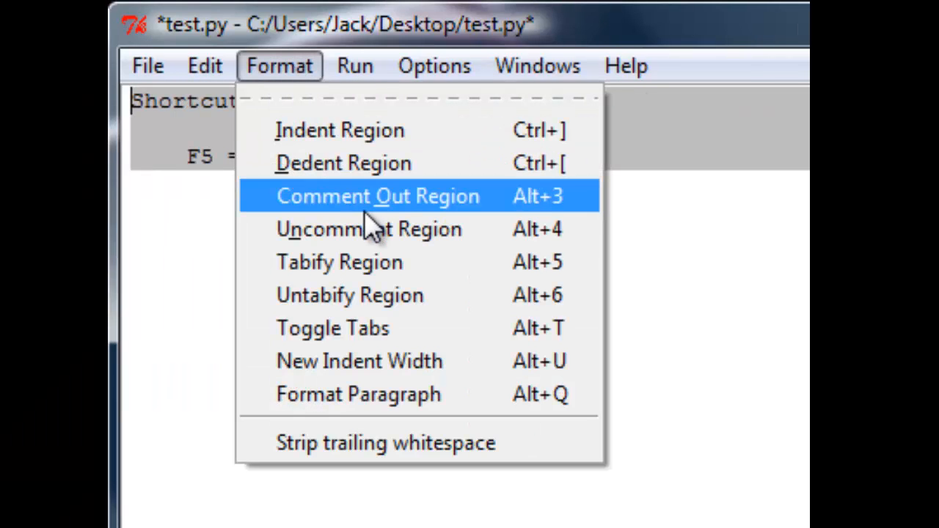
pyautogui.click(376, 197)
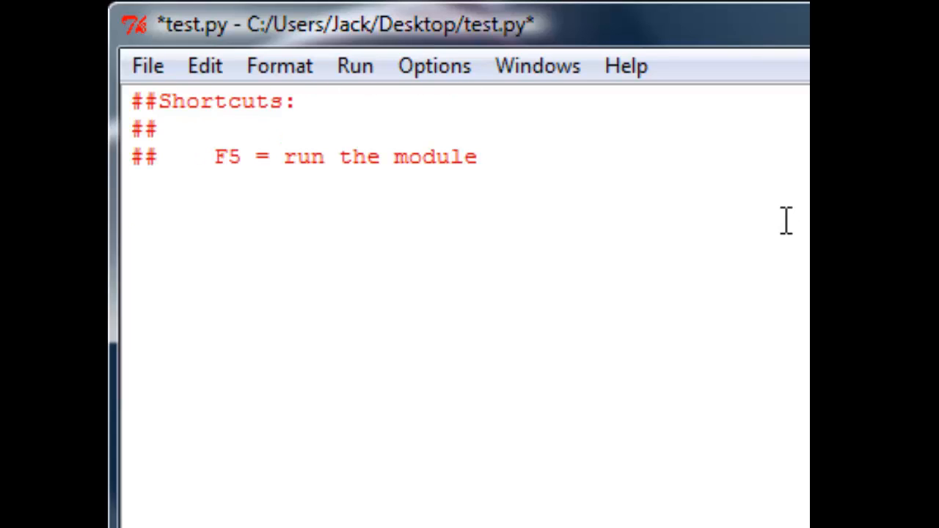
# - Add print 'a' below the comments and run the module via Run > Run Module
pyautogui.write("print 'a'")
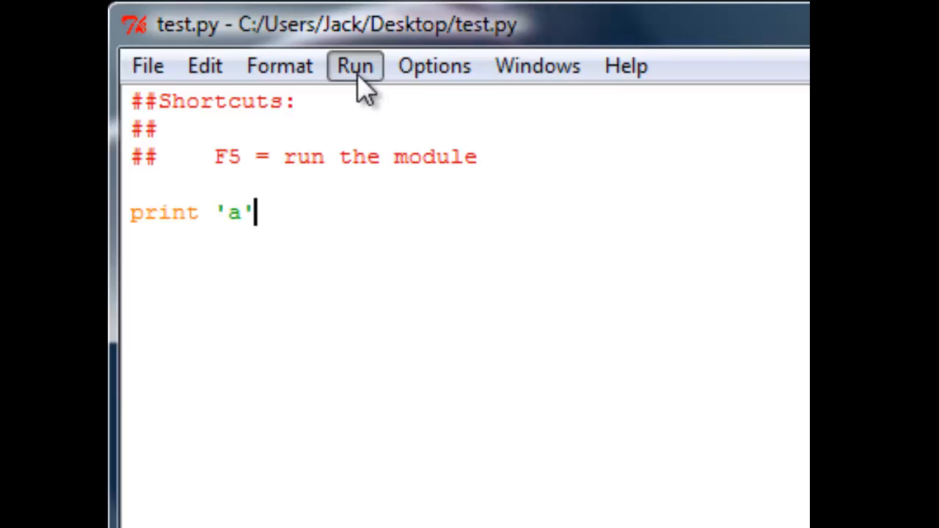
pyautogui.click(355, 64)
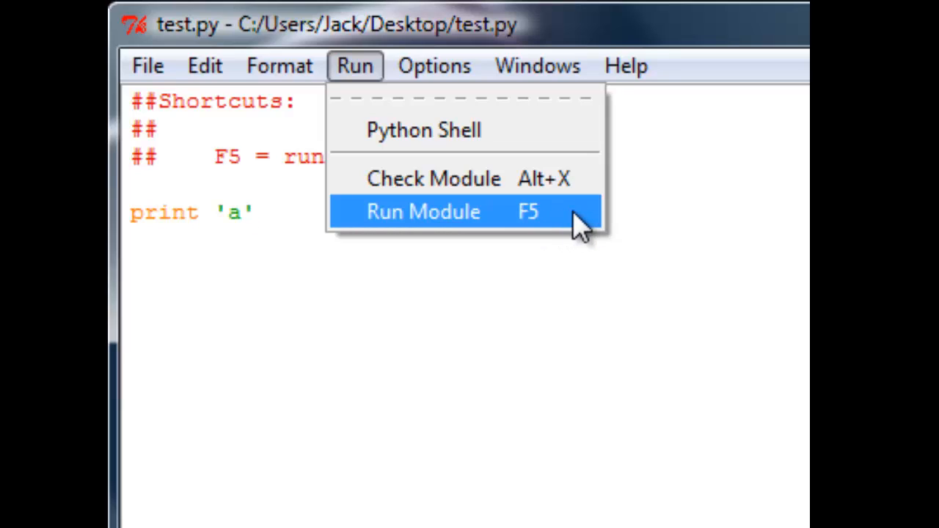
pyautogui.click(256, 211)
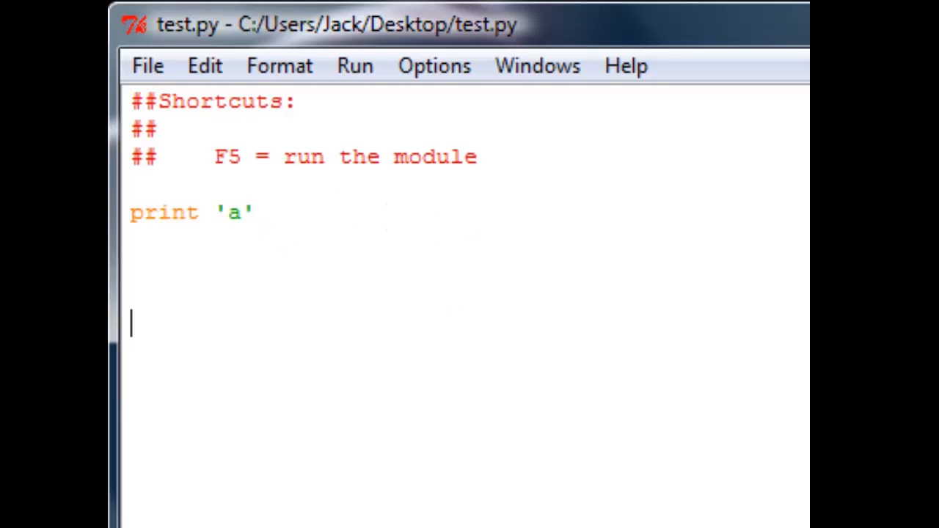
pyautogui.moveTo(447, 261)
pyautogui.write('##')
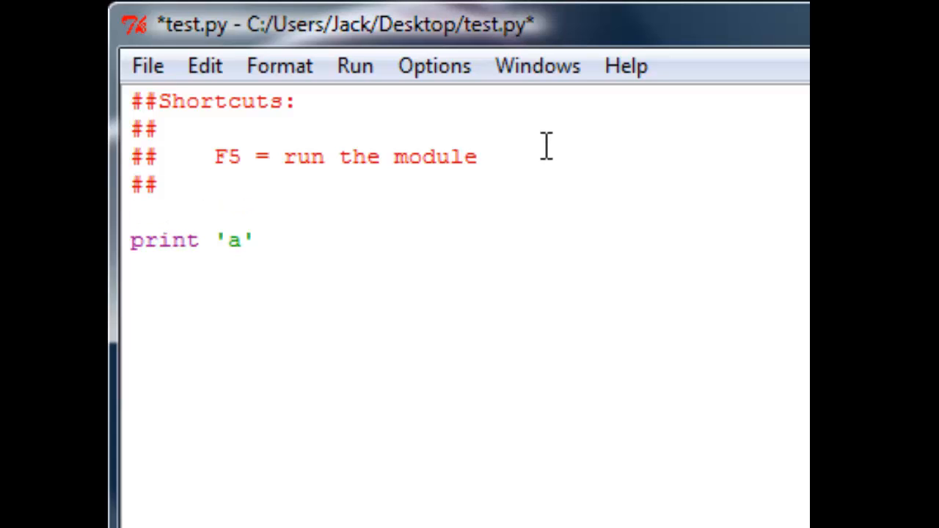
# - Add 'indent:' and 'dedent:' lines to the Shortcuts comment block
pyautogui.write('inde')
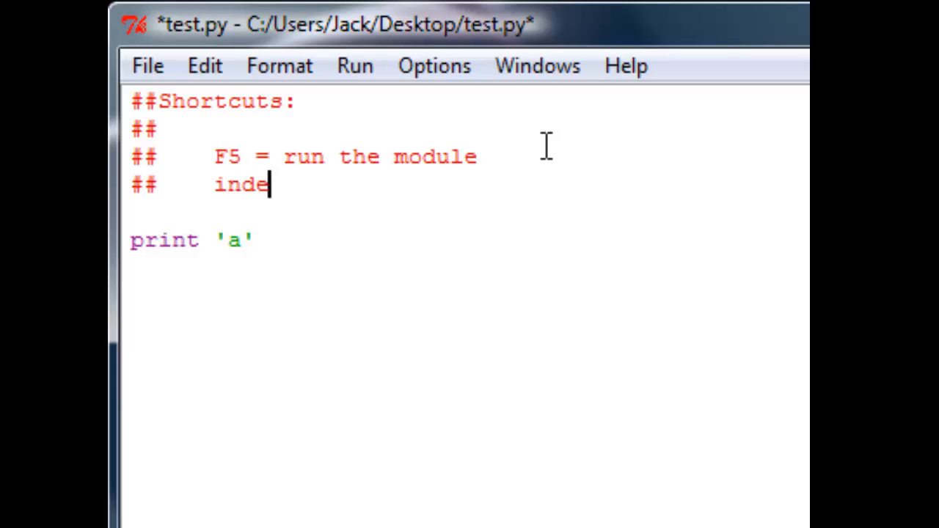
pyautogui.write('nt:')
pyautogui.write('##')
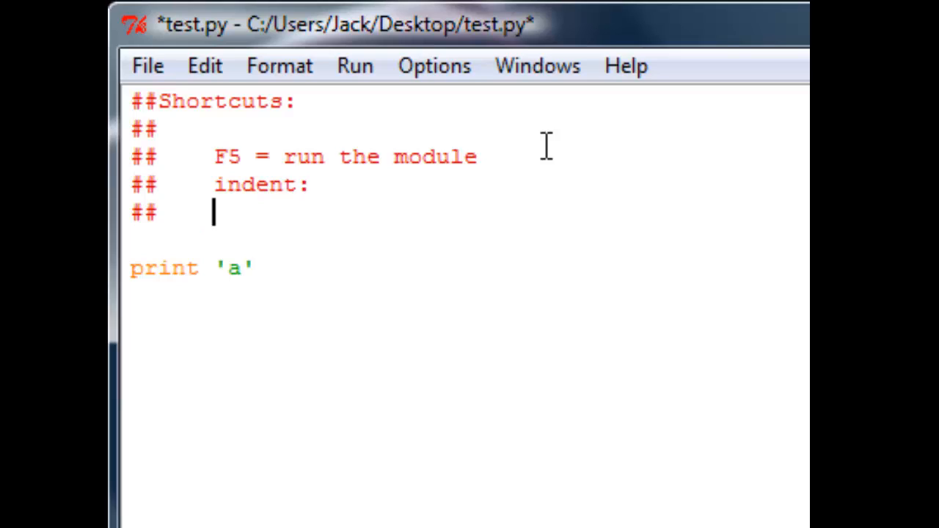
pyautogui.write('dede')
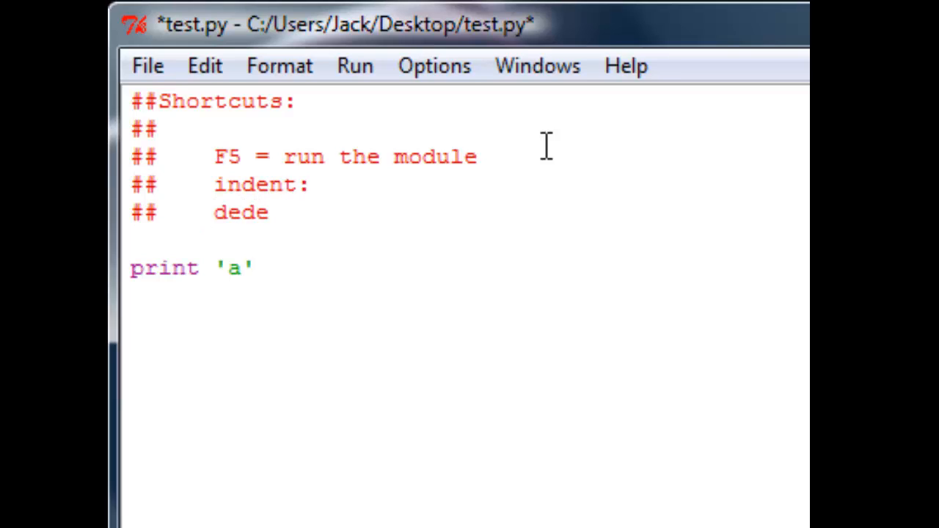
pyautogui.write('nt:')
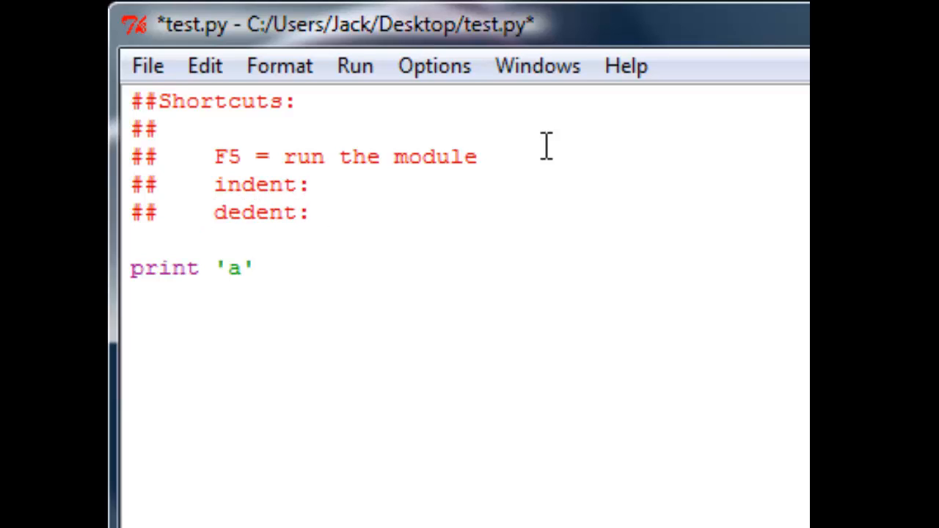
# - Fill in indent as 'TAB, or Ctrl + ]' and dedent as 'Ctrl + ['
pyautogui.click(323, 185)
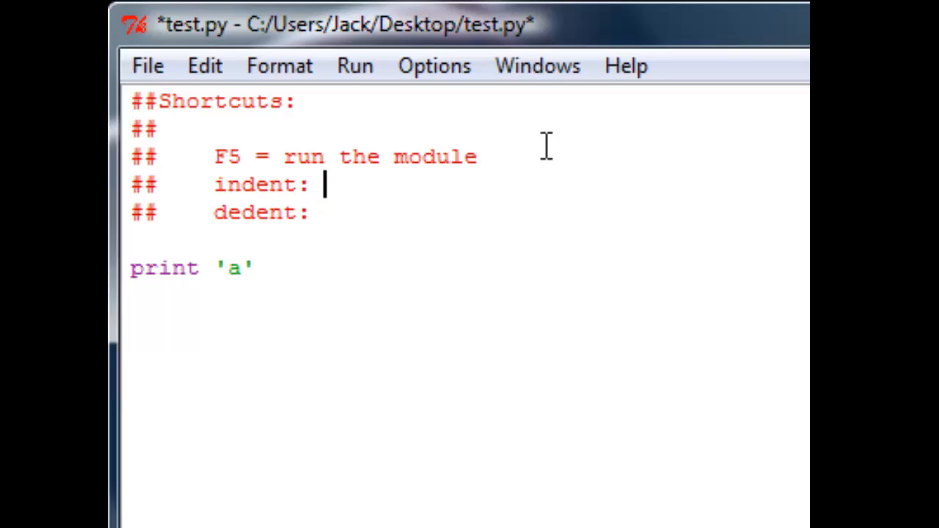
pyautogui.write('TAB')
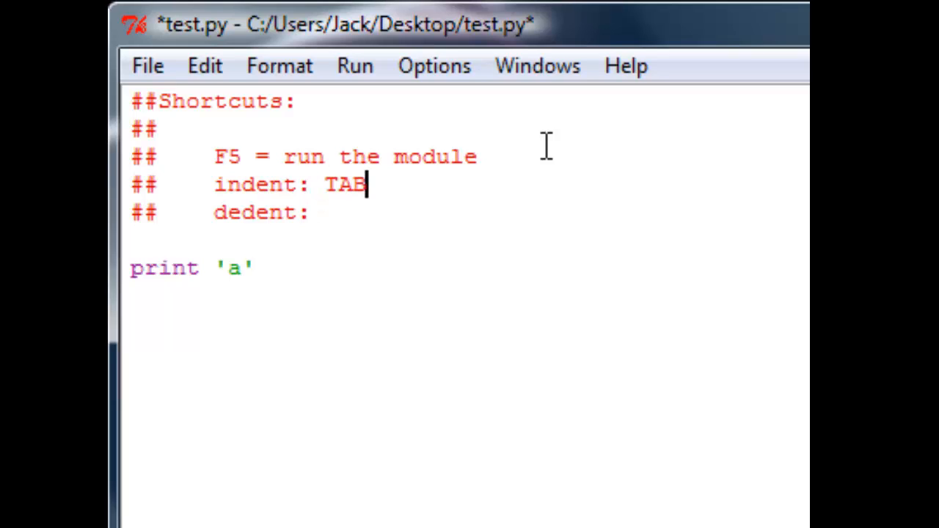
pyautogui.write(', or')
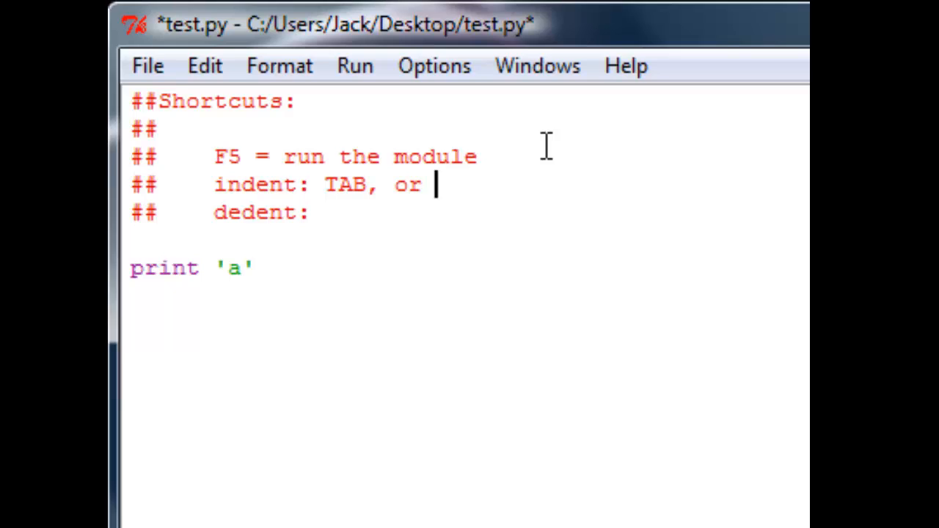
pyautogui.write('CR')
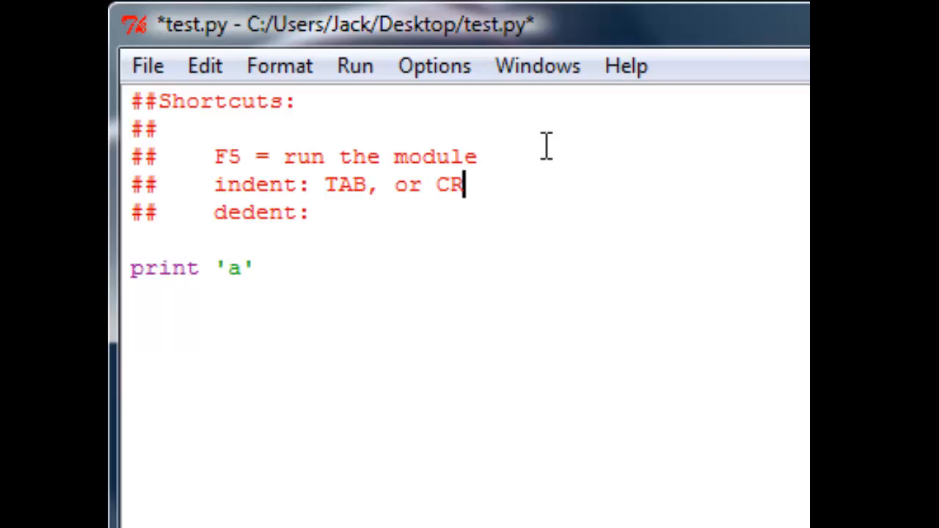
pyautogui.write('trl +')
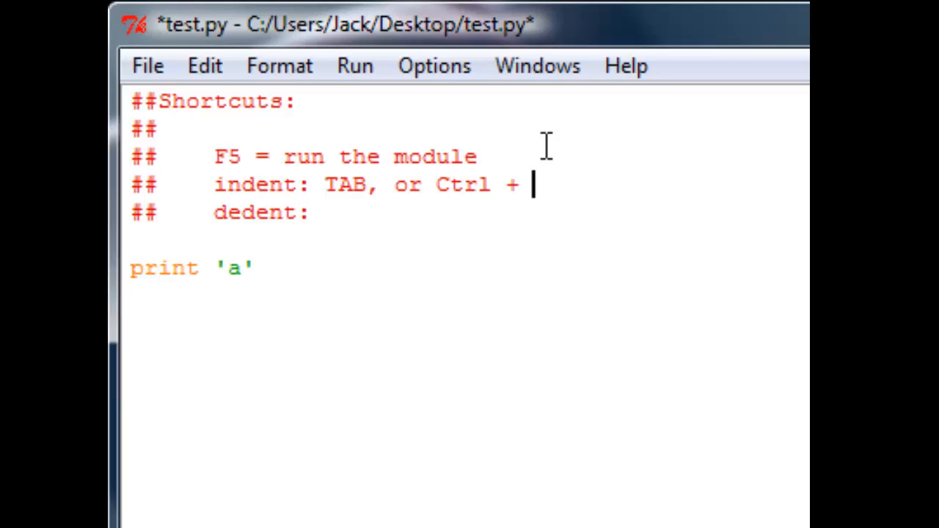
pyautogui.write(']')
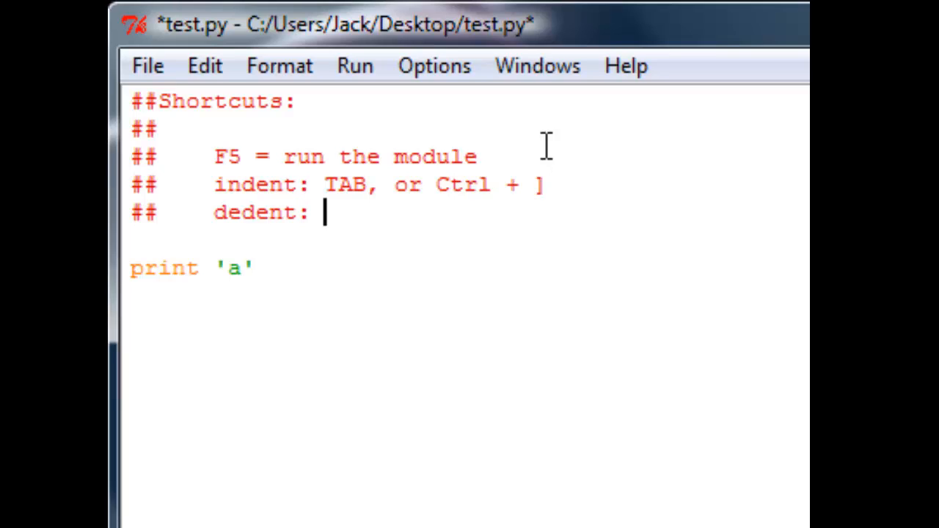
pyautogui.write('Ctrl')
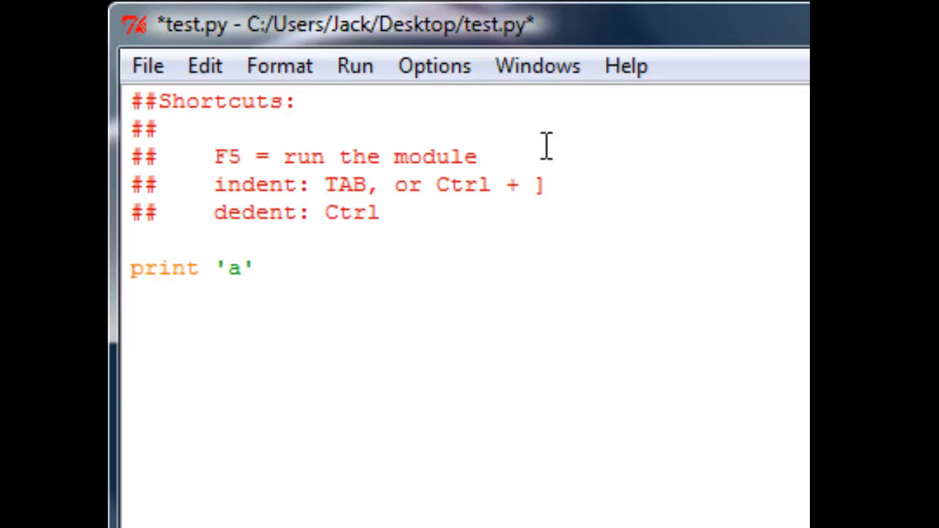
pyautogui.write('+ [')
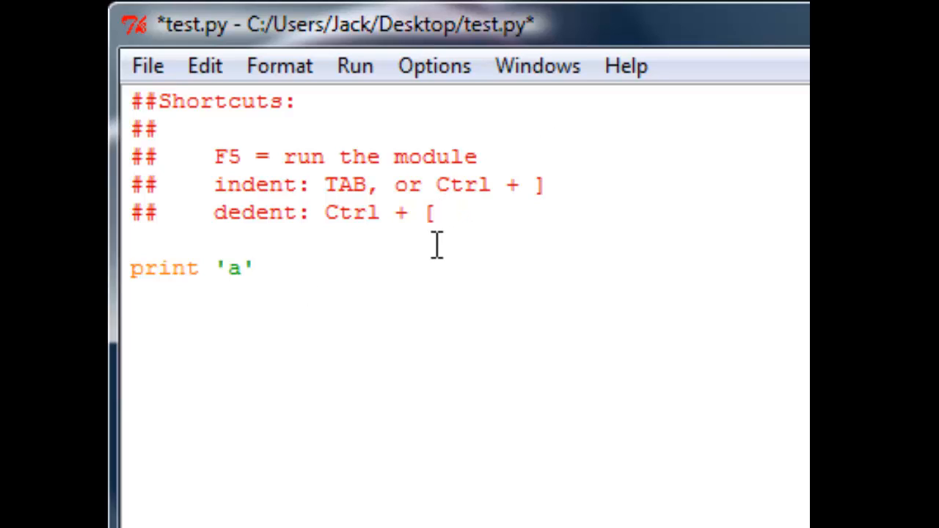
pyautogui.click(261, 267)
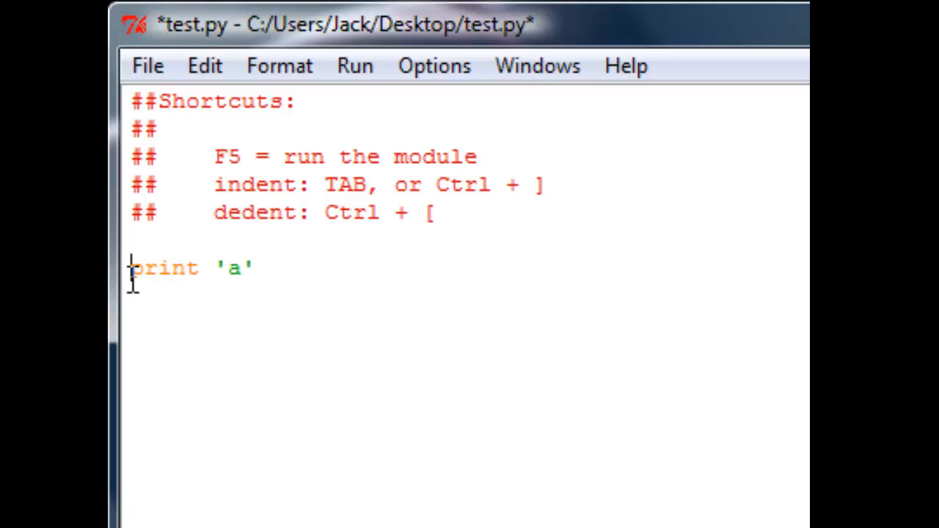
# - Add a def a(): line above print 'a'
pyautogui.write('def a():')
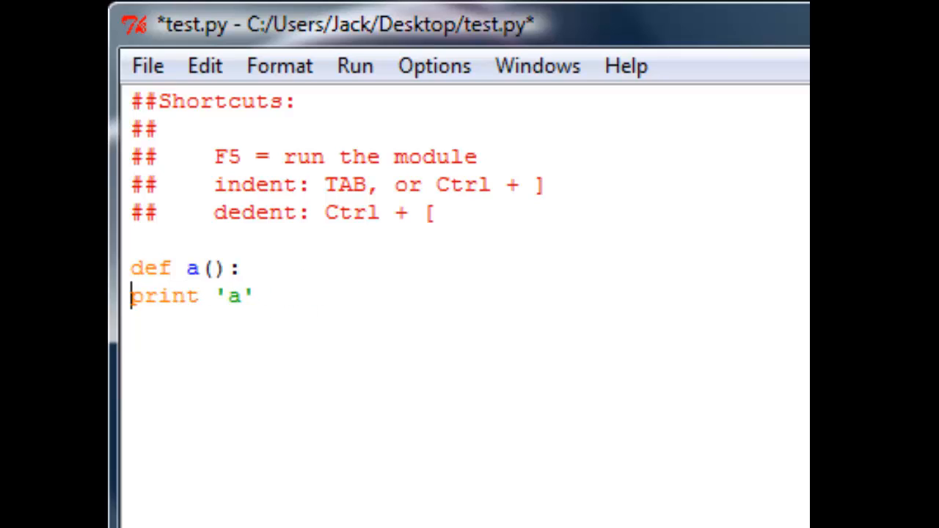
pyautogui.moveTo(267, 311)
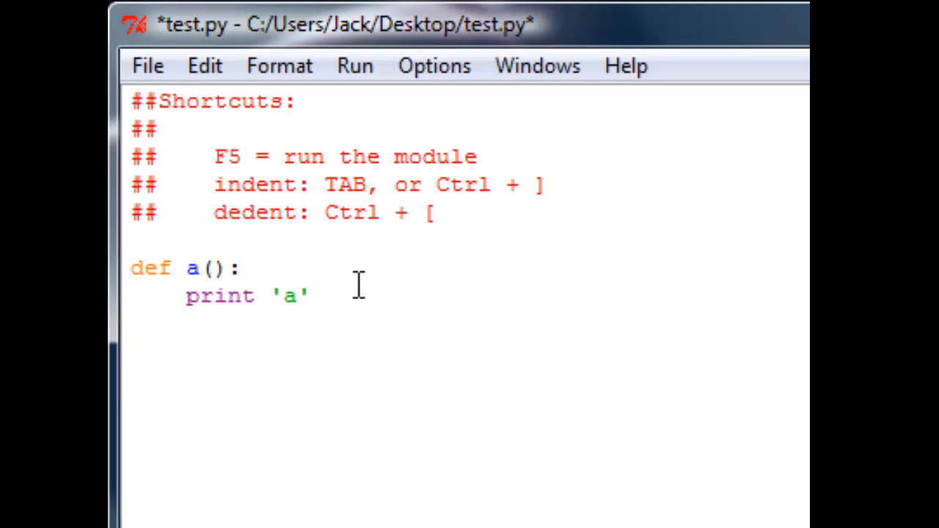
pyautogui.moveTo(267, 297)
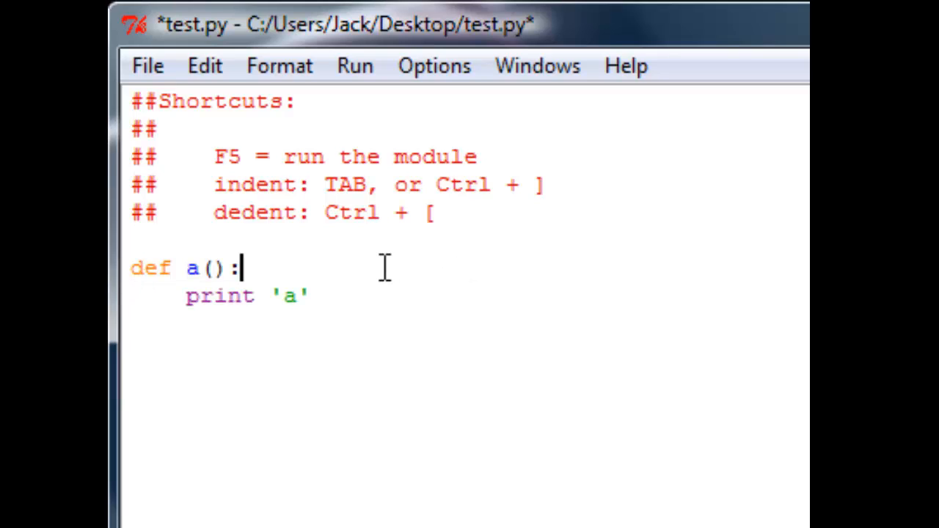
pyautogui.moveTo(405, 370)
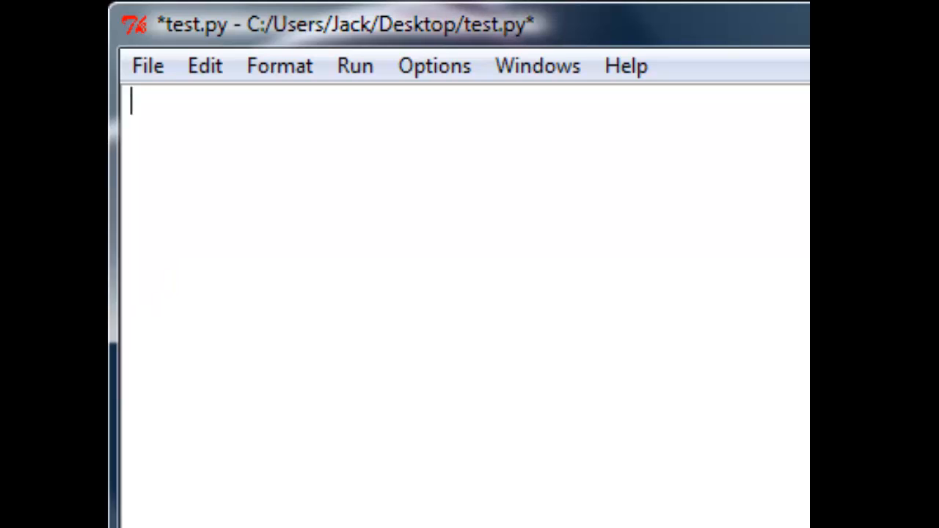
# - Add the '#module = just a file that contains classes and definitions' comment above class letters with methods a, b, c
pyautogui.write('#module = just a file that contains classes and definitions')
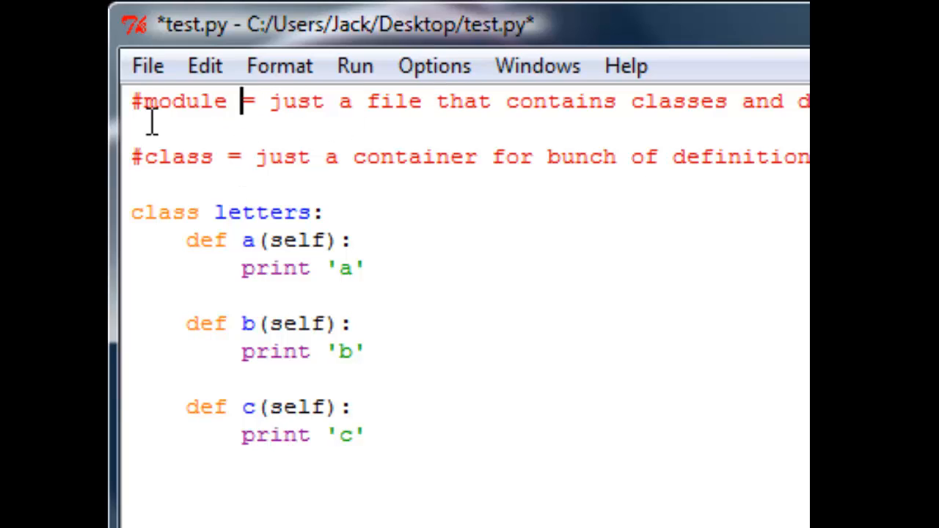
pyautogui.moveTo(179, 100)
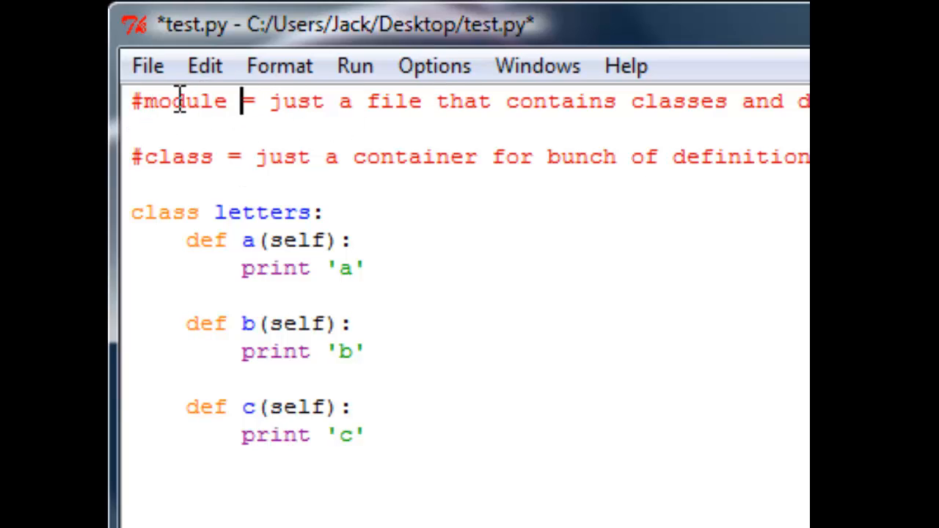
pyautogui.doubleClick(179, 100)
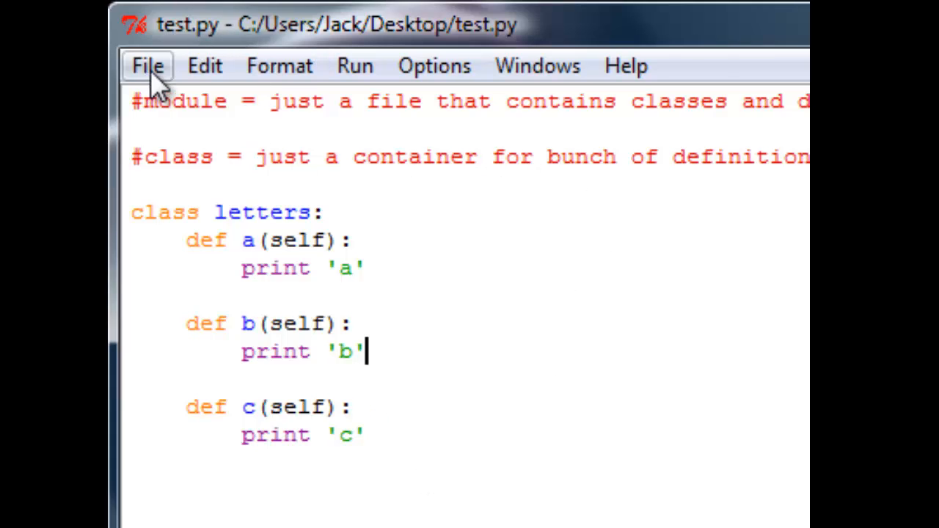
pyautogui.moveTo(292, 292)
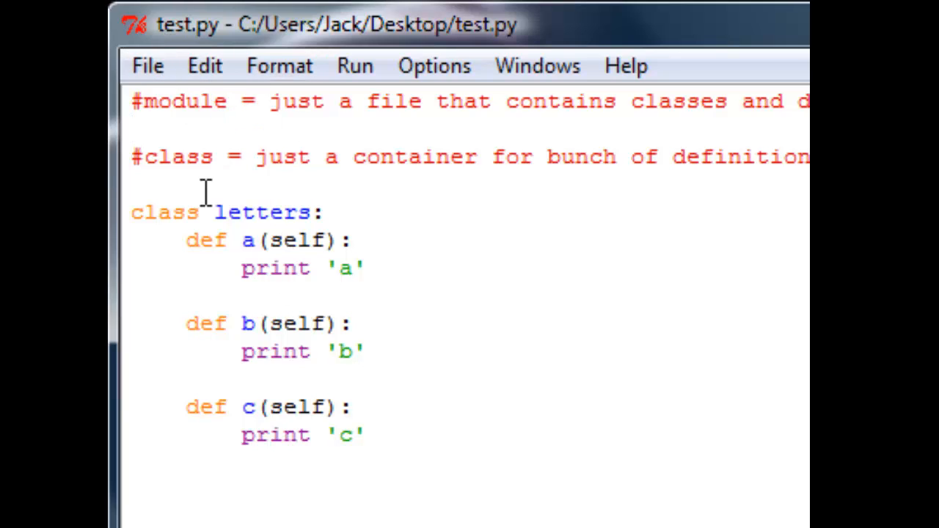
pyautogui.click(352, 324)
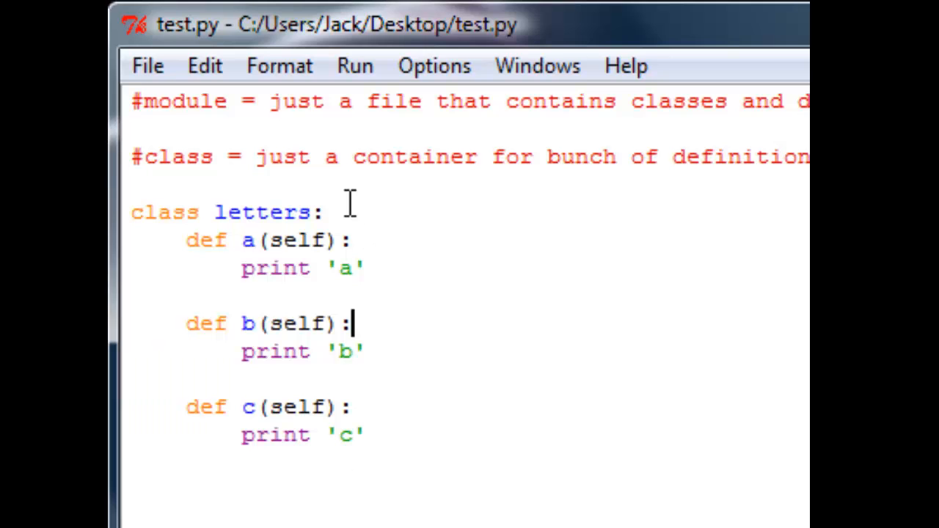
pyautogui.click(352, 241)
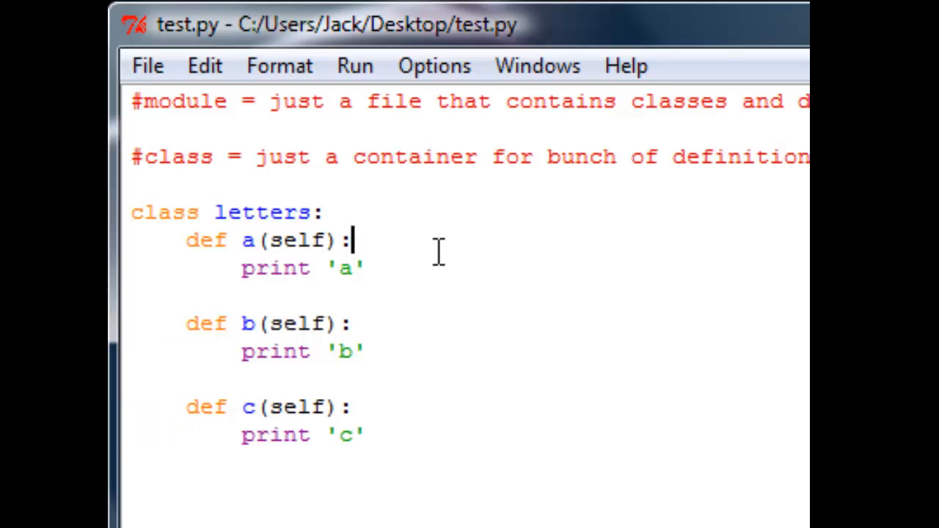
pyautogui.moveTo(174, 101)
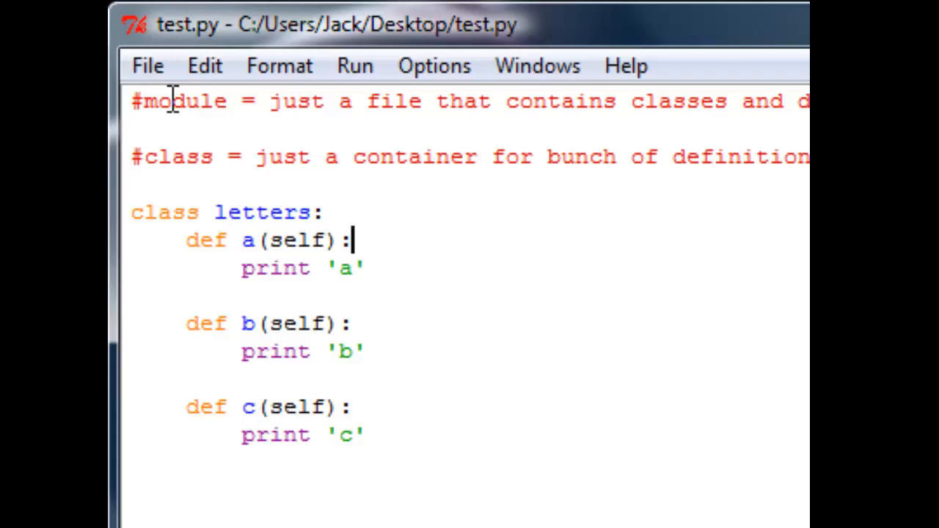
pyautogui.moveTo(741, 105)
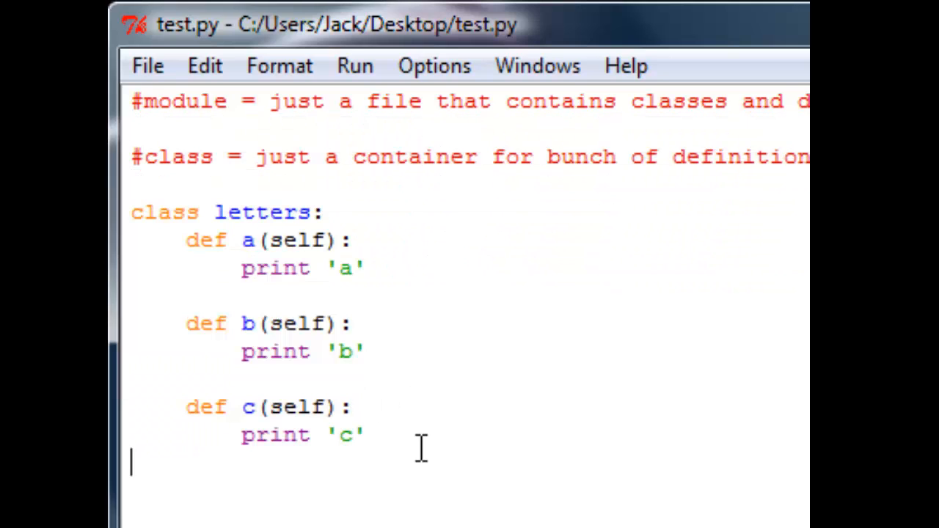
# - Add a top-level function somedef() printing 'sodsf' below the letters class
pyautogui.write('def')
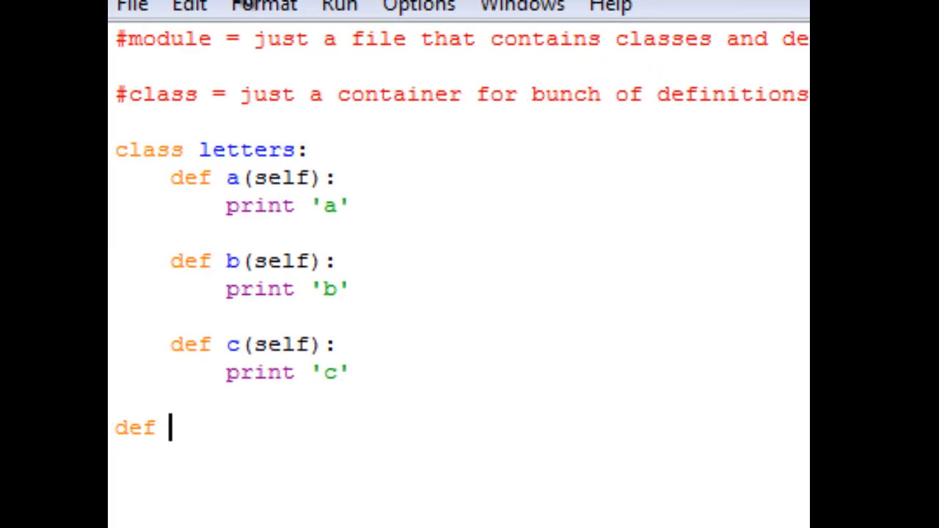
pyautogui.write('somed')
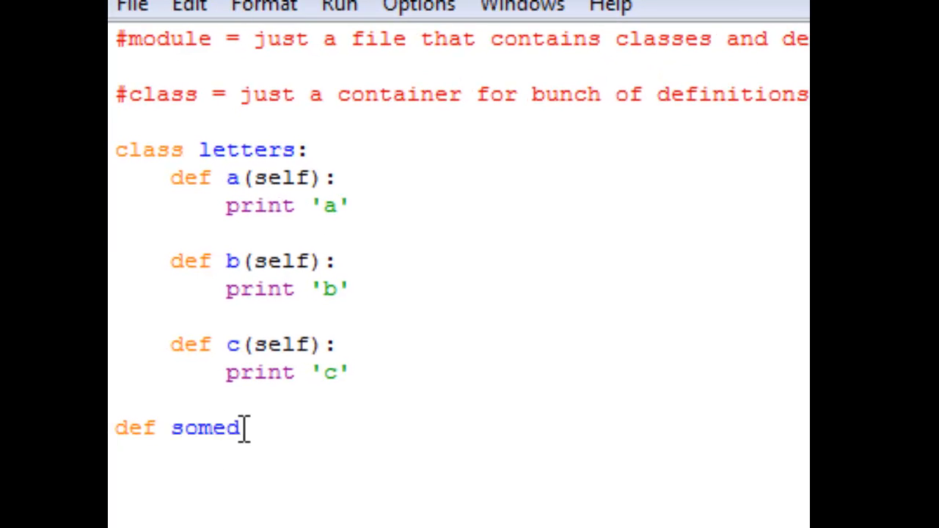
pyautogui.write('ef():')
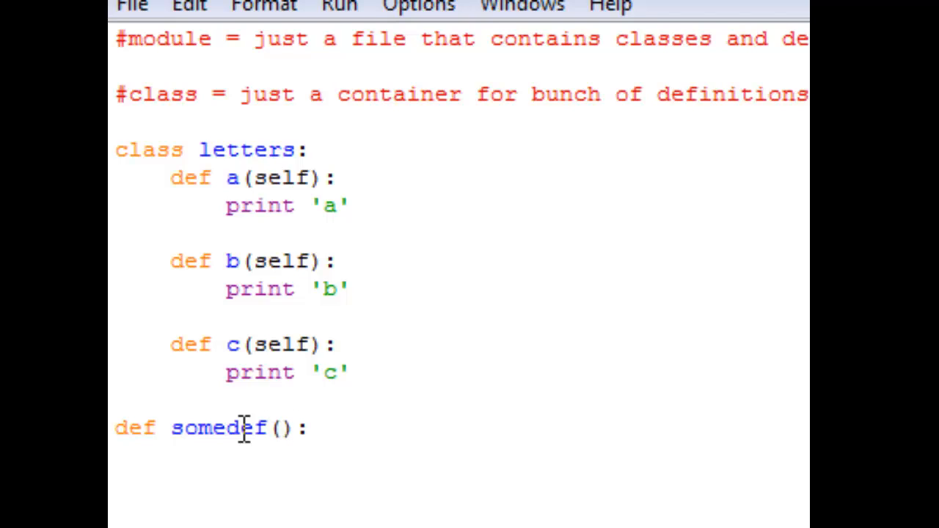
pyautogui.write("print 'd")
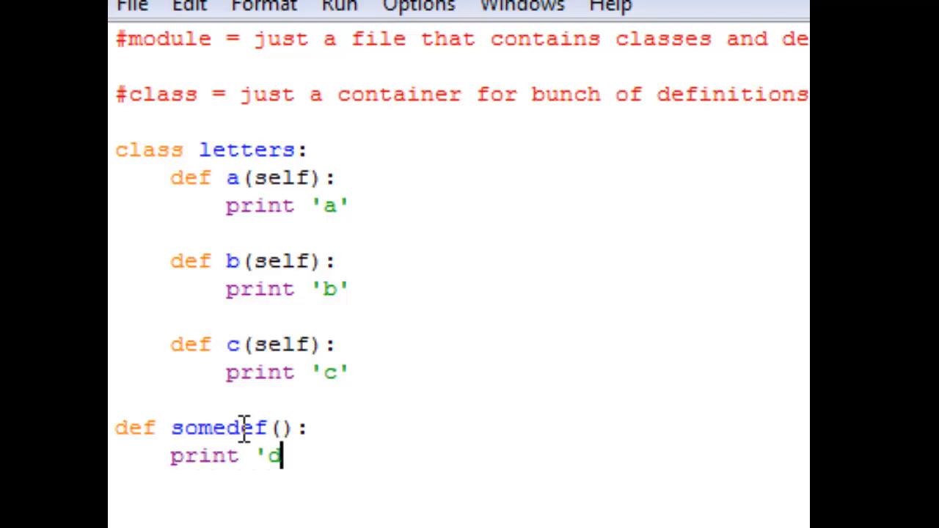
pyautogui.write('soe')
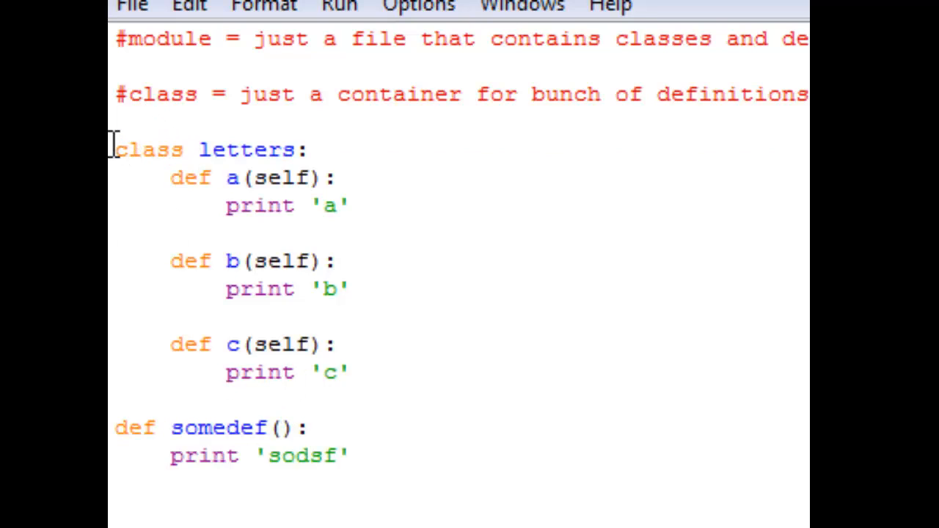
pyautogui.moveTo(114, 150); pyautogui.dragTo(182, 177)
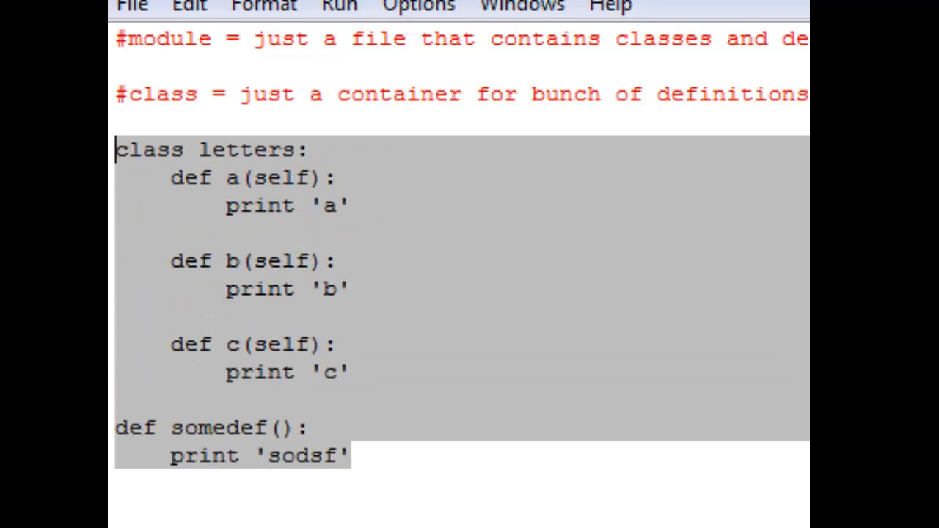
pyautogui.moveTo(306, 314)
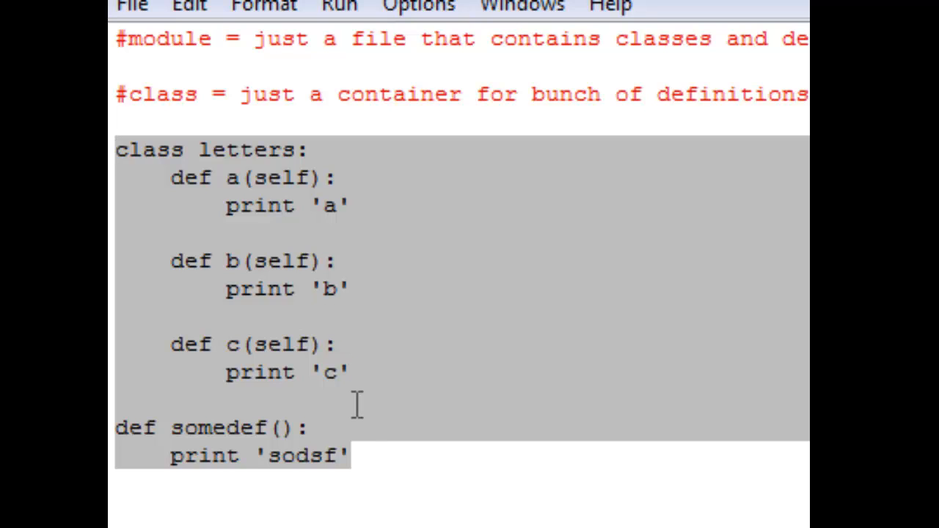
pyautogui.click(374, 455)
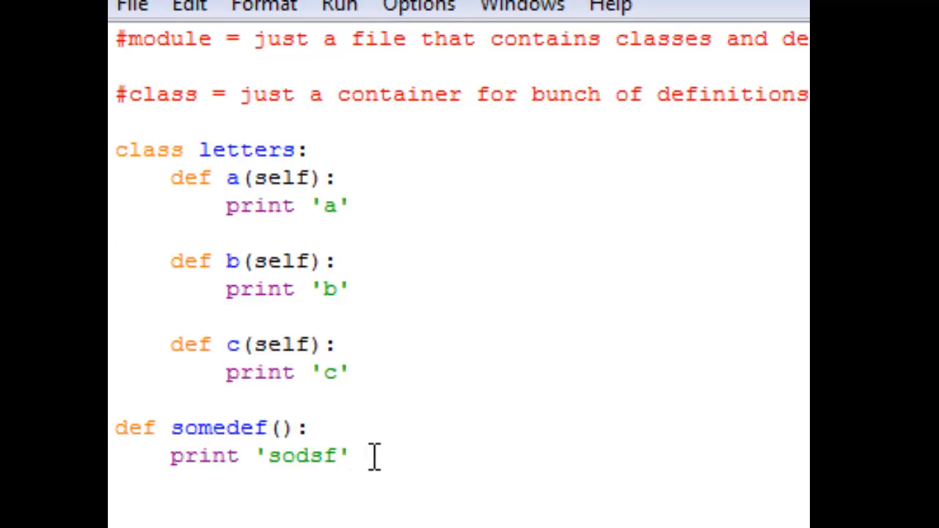
pyautogui.moveTo(114, 150); pyautogui.dragTo(350, 455)
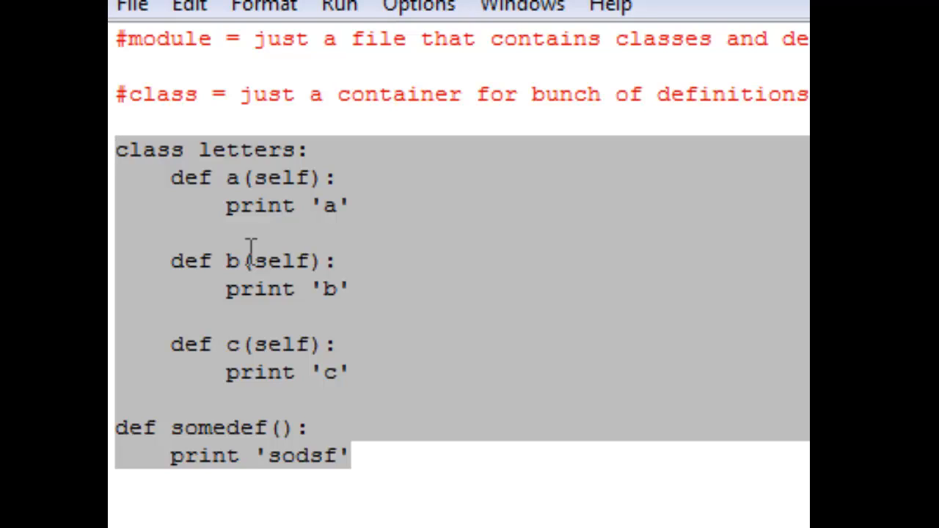
pyautogui.click(376, 176)
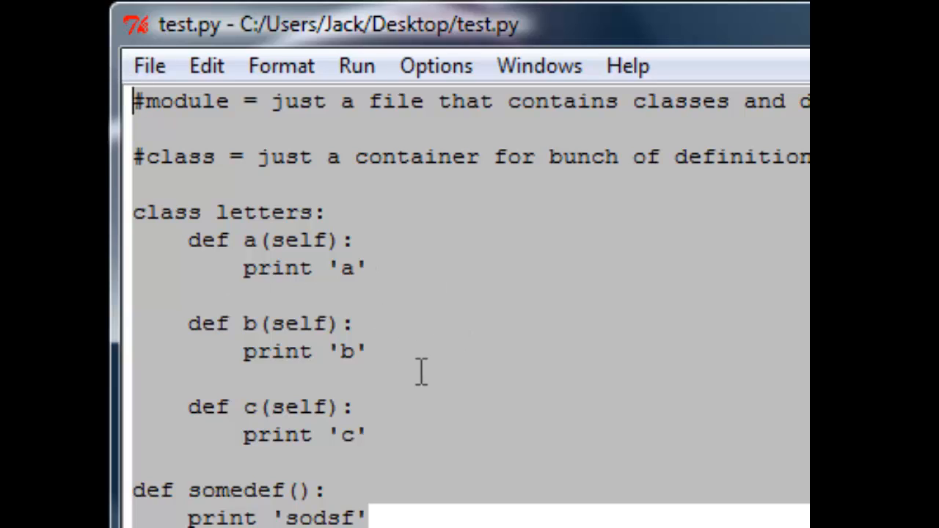
pyautogui.moveTo(360, 367)
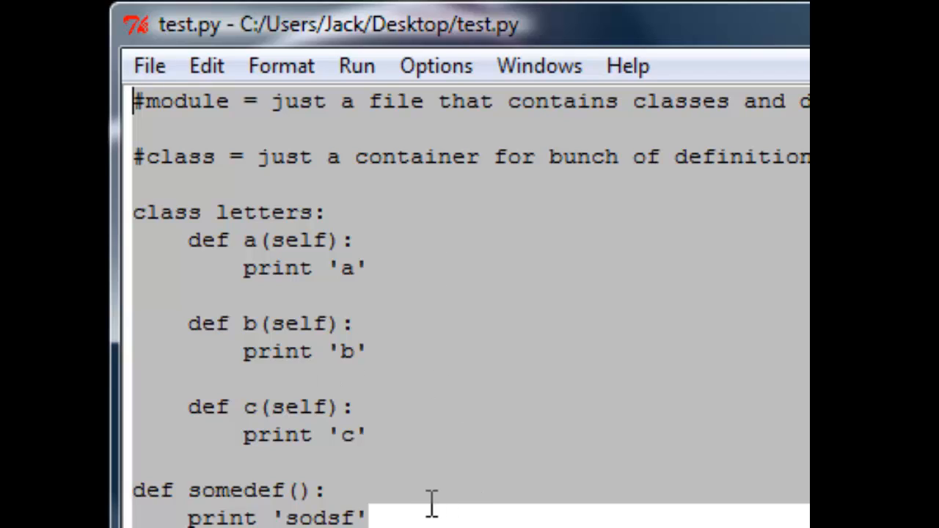
pyautogui.moveTo(442, 193)
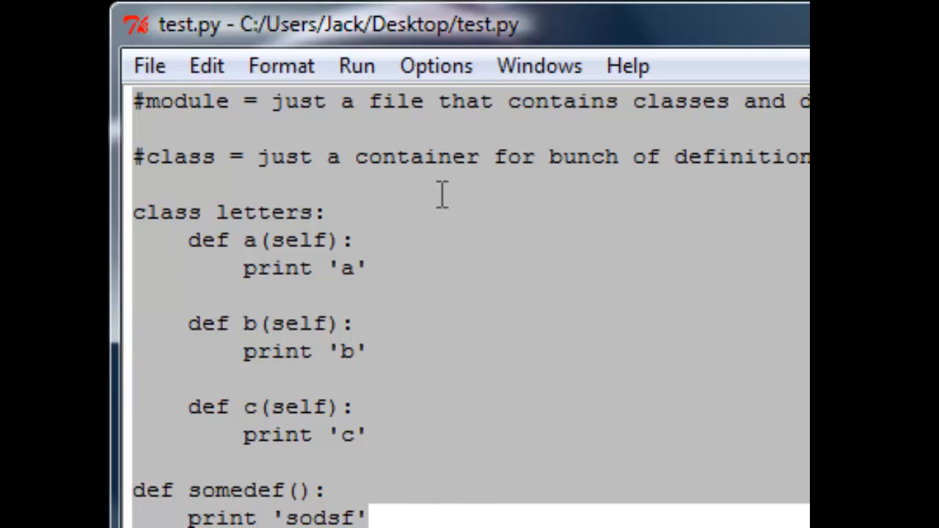
pyautogui.moveTo(531, 516)
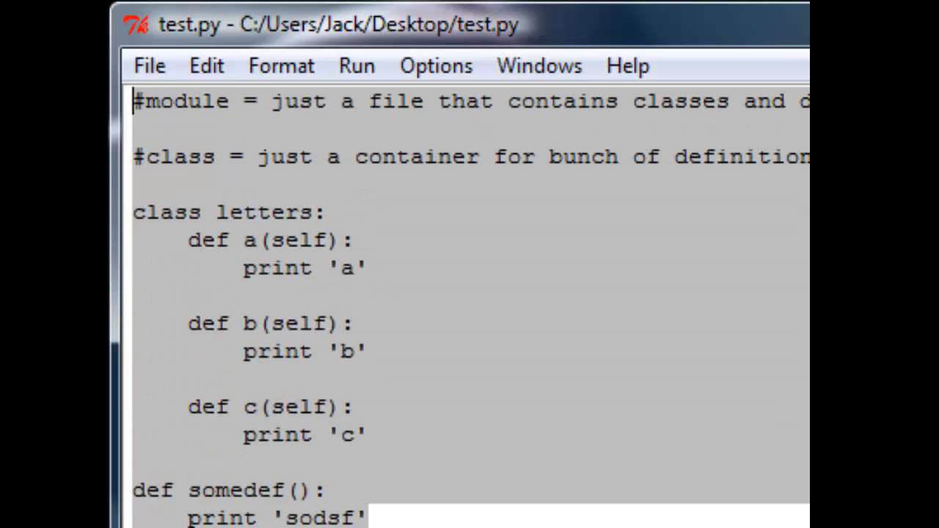
pyautogui.moveTo(335, 223)
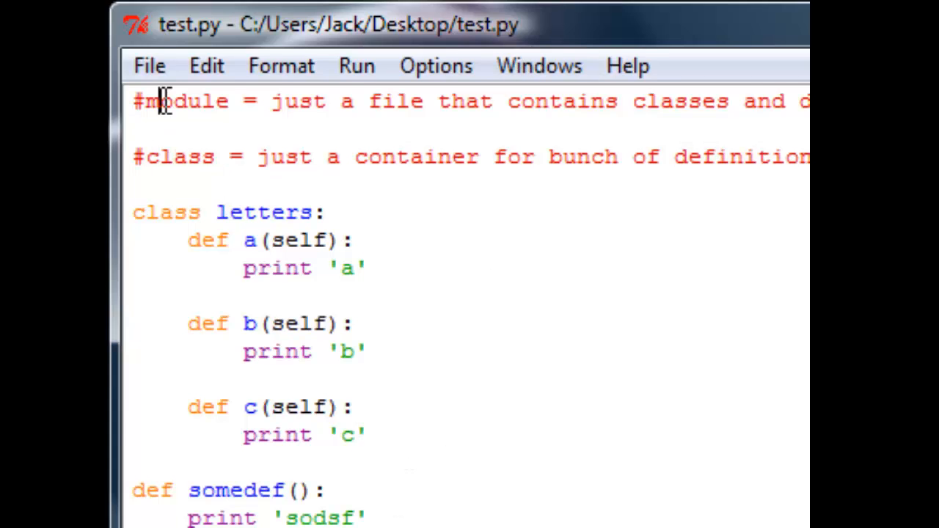
pyautogui.doubleClick(184, 100)
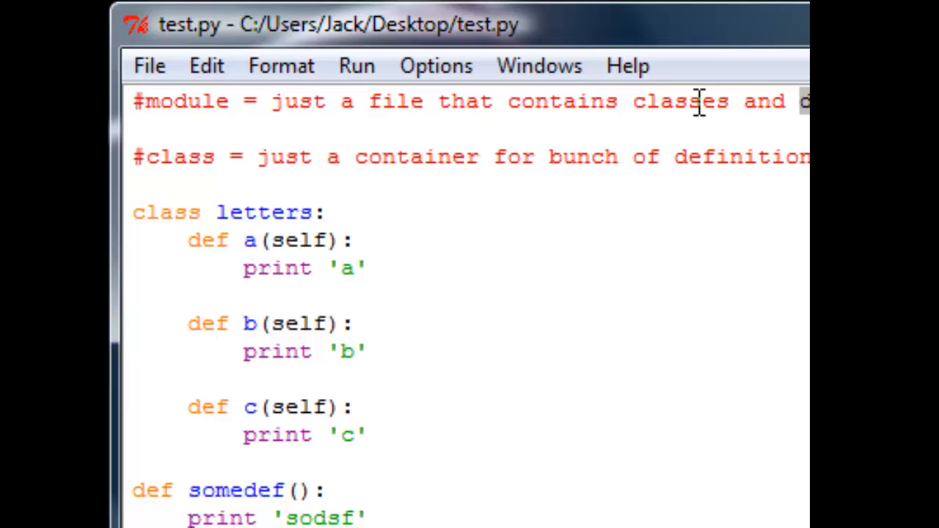
pyautogui.doubleClick(678, 100)
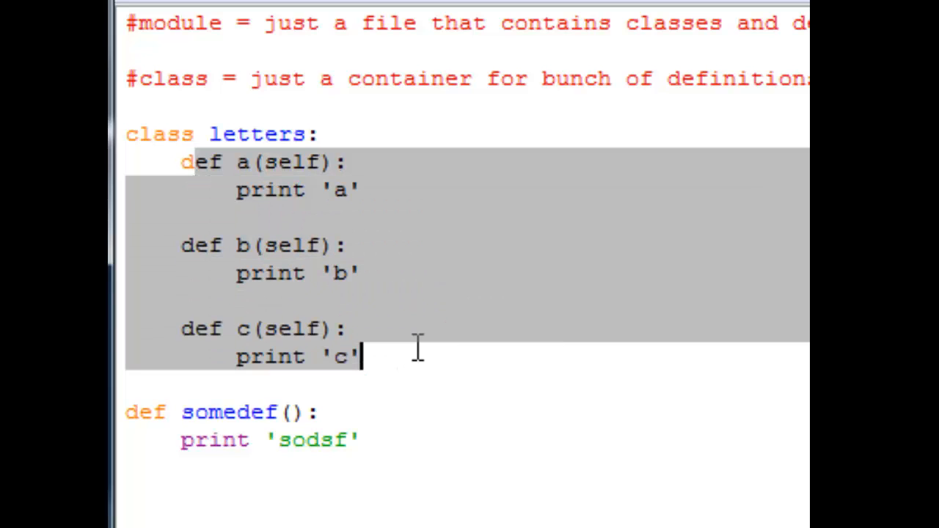
pyautogui.moveTo(412, 296)
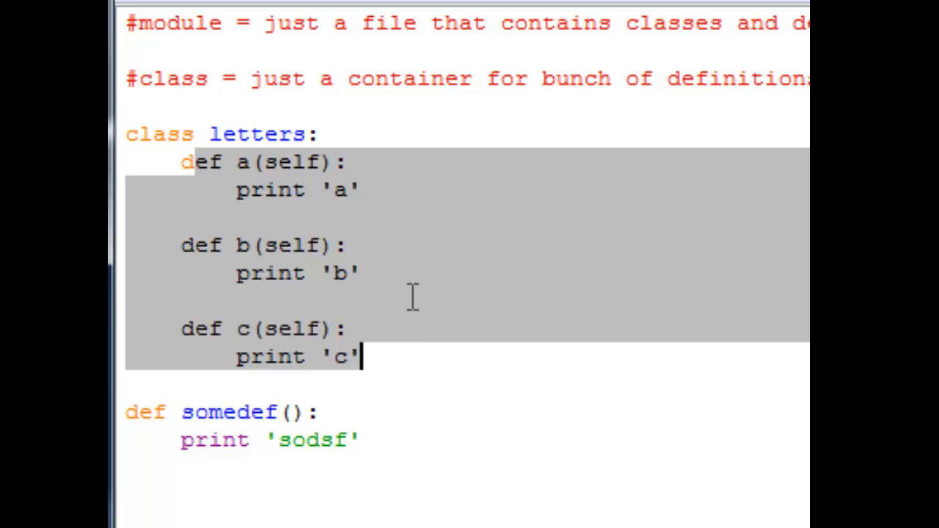
pyautogui.click(360, 345)
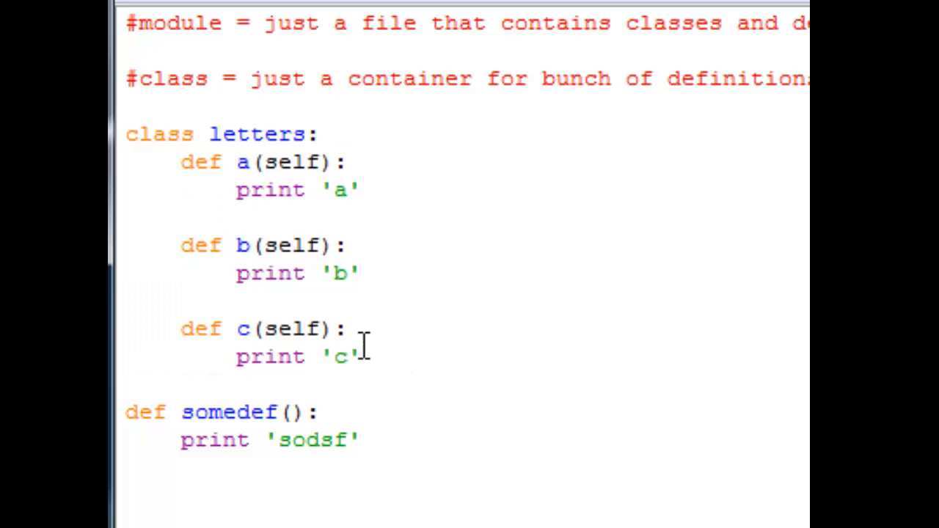
pyautogui.moveTo(124, 133); pyautogui.dragTo(359, 367)
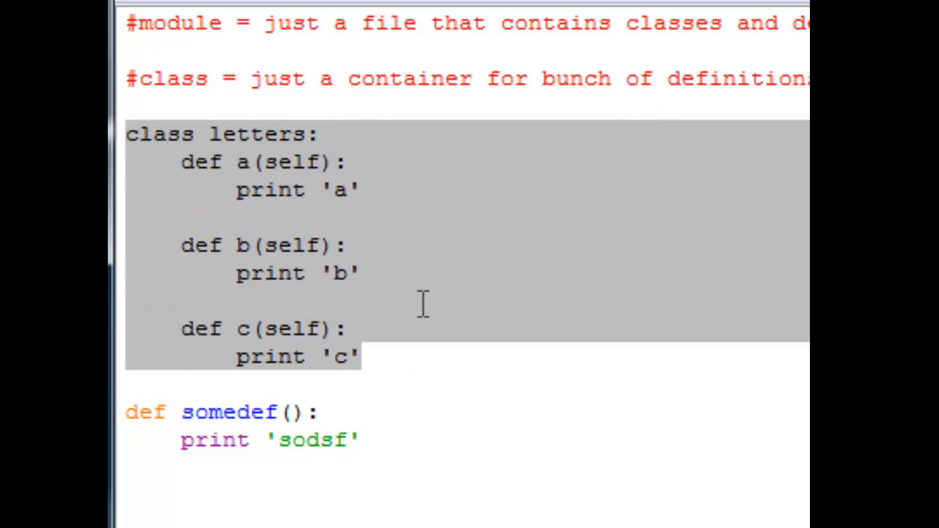
pyautogui.click(359, 358)
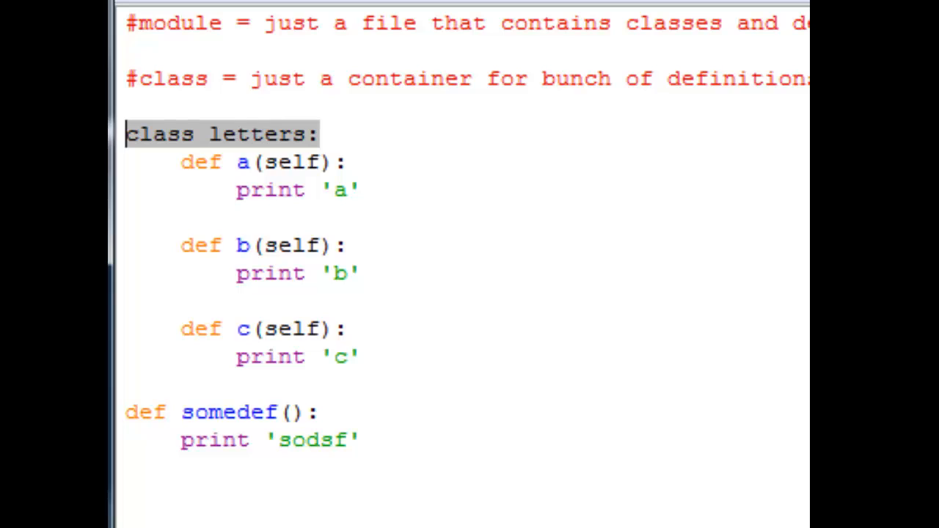
pyautogui.click(361, 356)
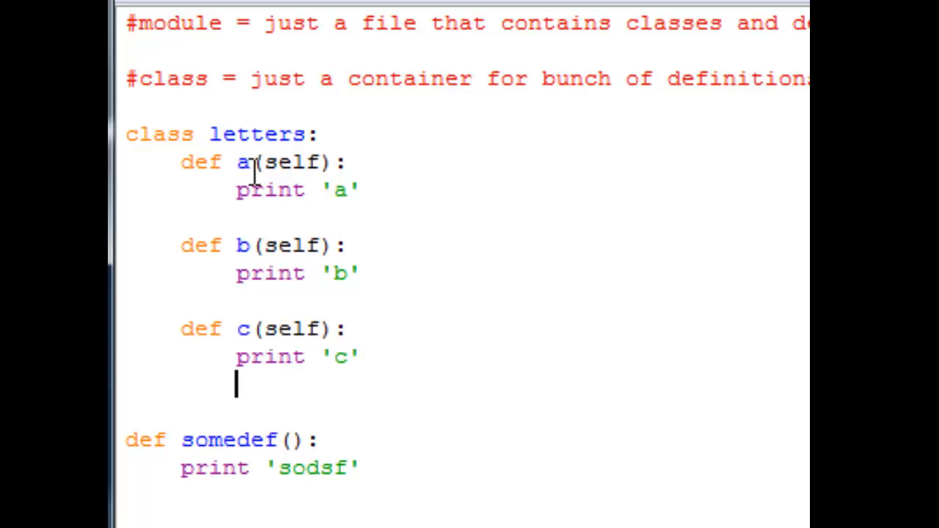
pyautogui.moveTo(154, 135)
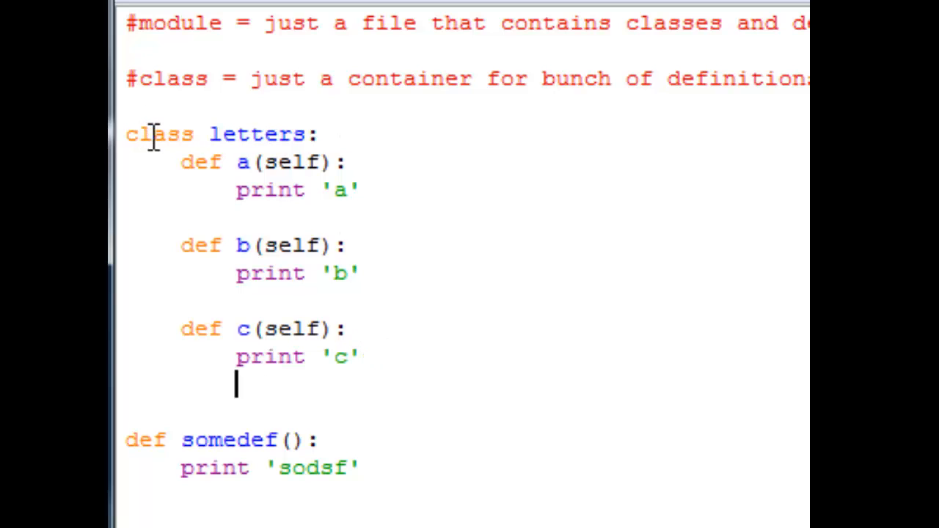
pyautogui.moveTo(340, 325)
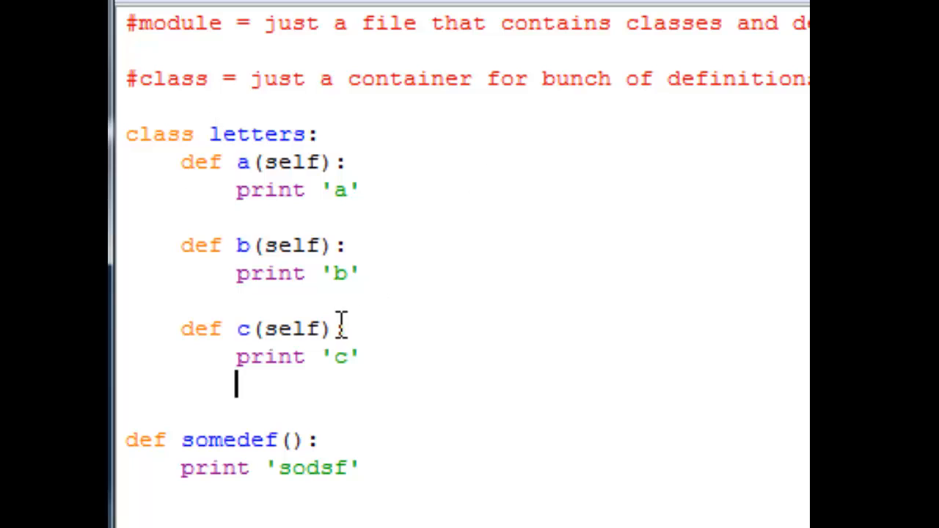
pyautogui.doubleClick(160, 134)
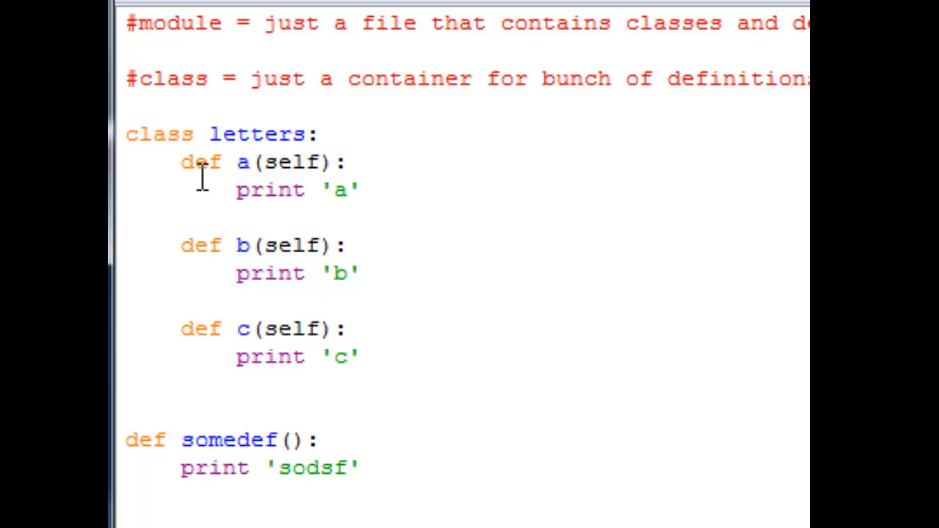
pyautogui.moveTo(179, 162); pyautogui.dragTo(345, 328)
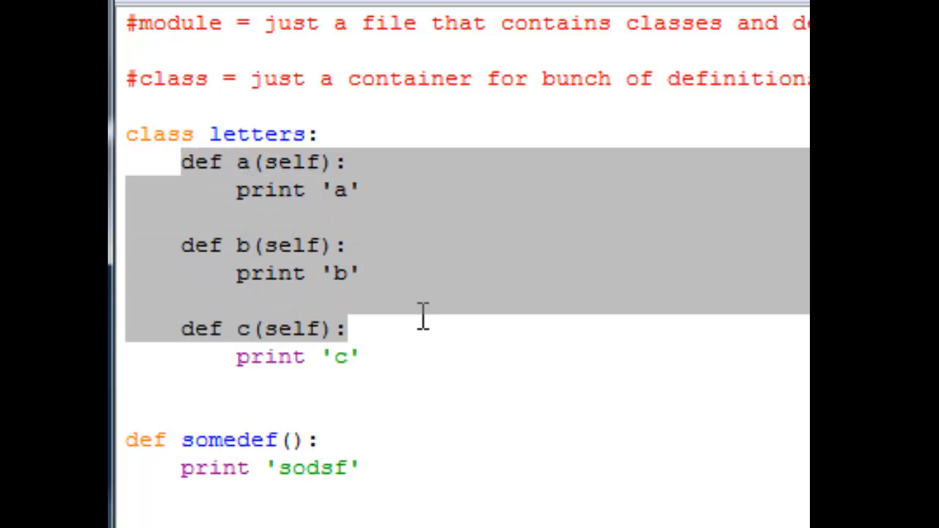
pyautogui.click(242, 162)
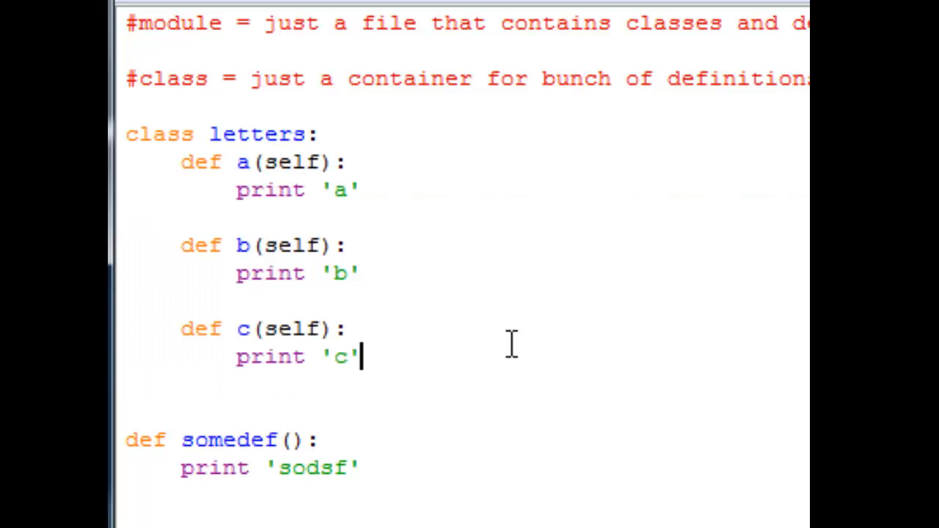
pyautogui.moveTo(466, 125)
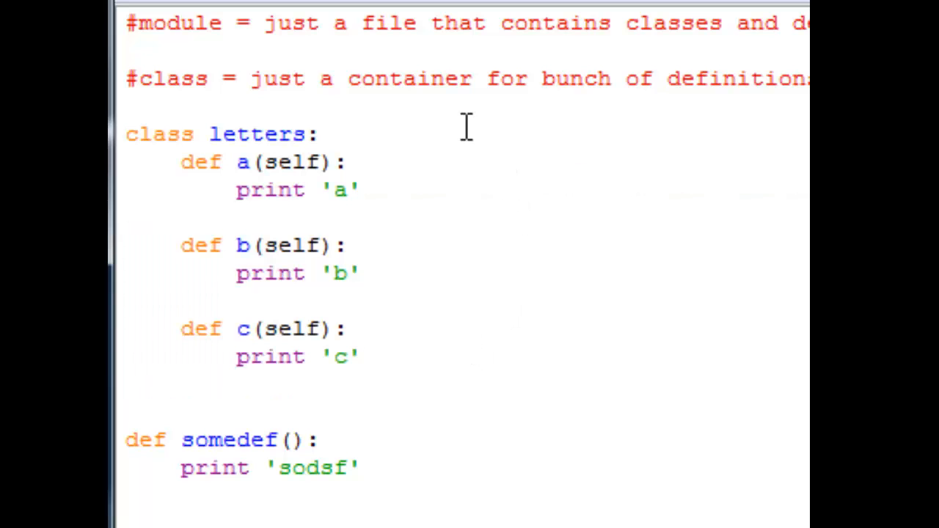
pyautogui.moveTo(330, 91)
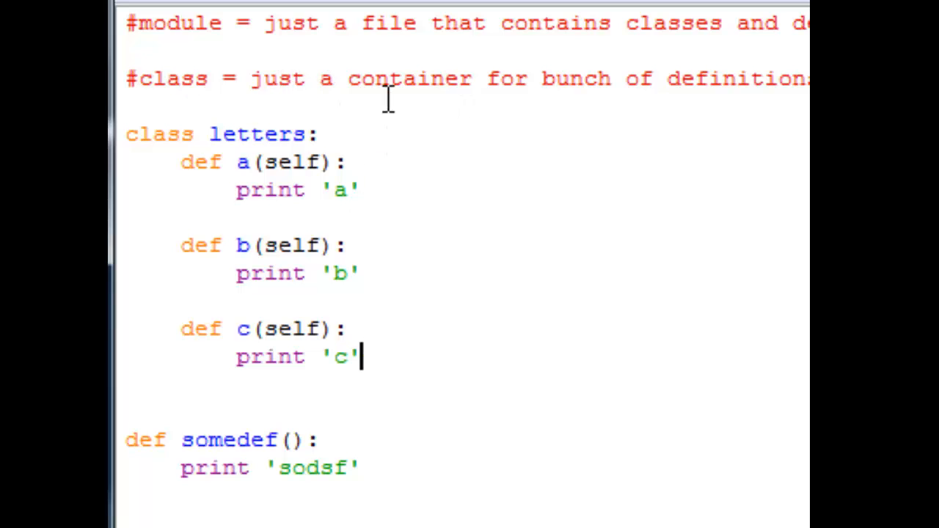
pyautogui.moveTo(468, 109)
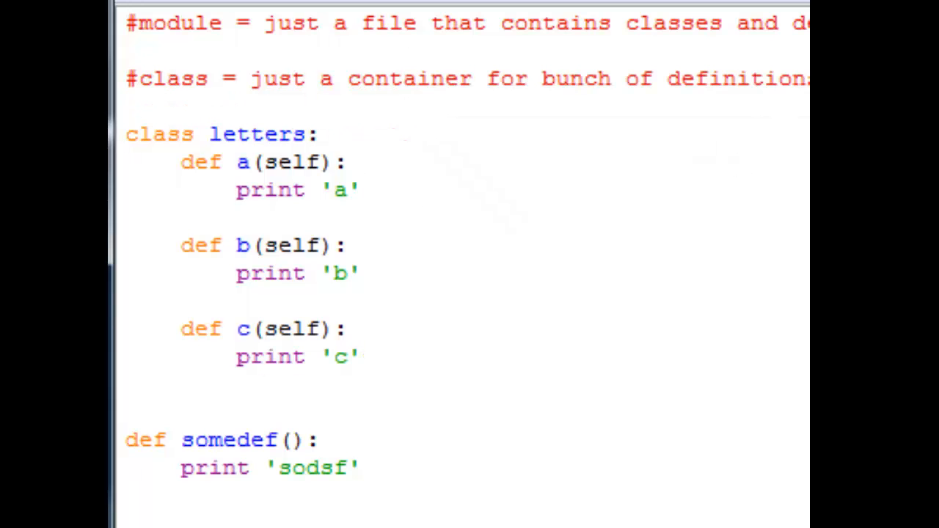
pyautogui.moveTo(335, 71)
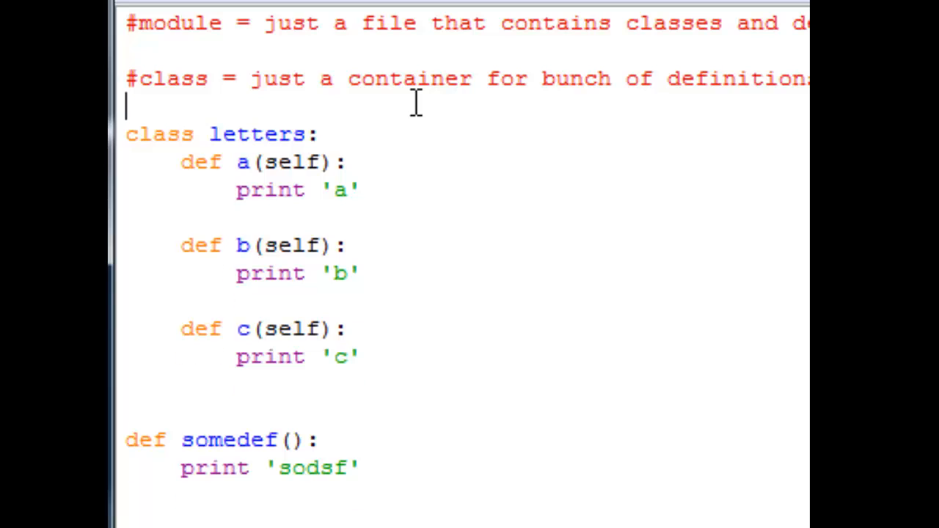
# - Write class hammer above class letters with methods hit(self) and fix(self), each with a triple-quoted docstring ('fix things')
pyautogui.press('enter')
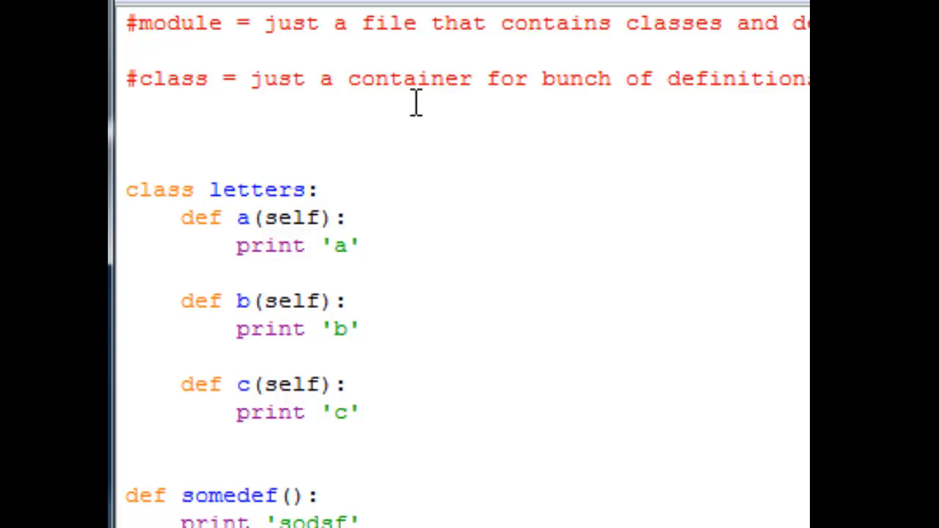
pyautogui.write('d')
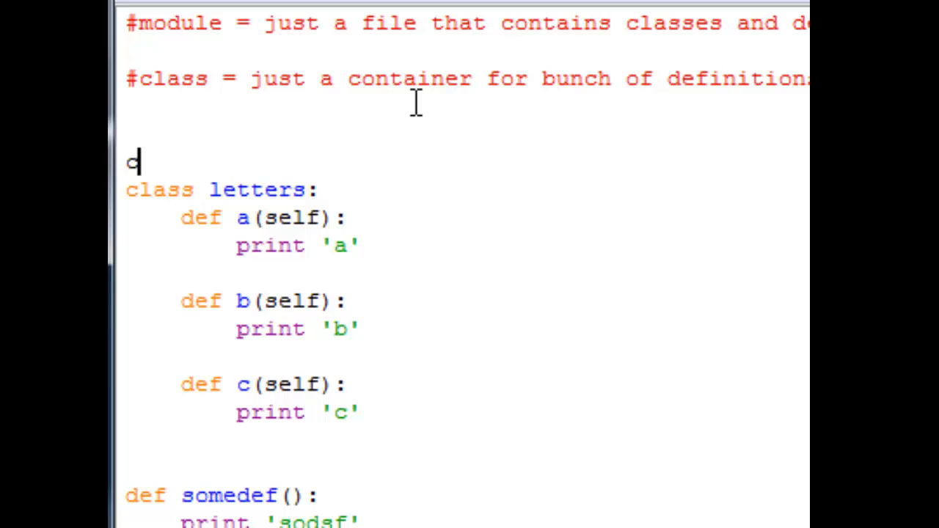
pyautogui.write('lass hammer:')
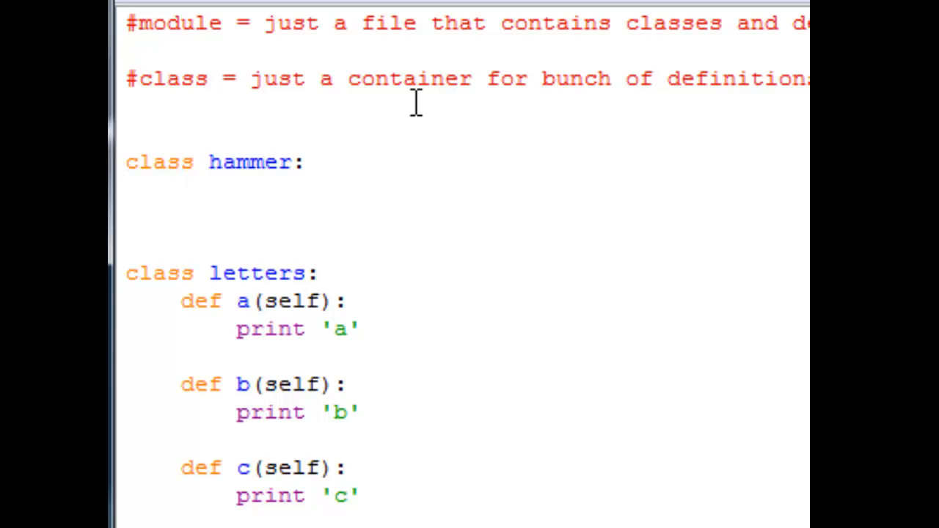
pyautogui.write('def')
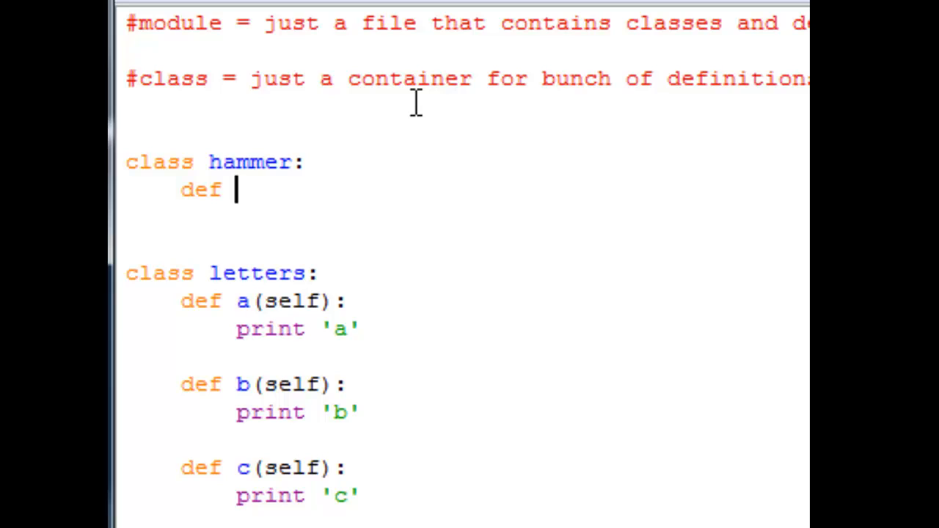
pyautogui.write('hit(')
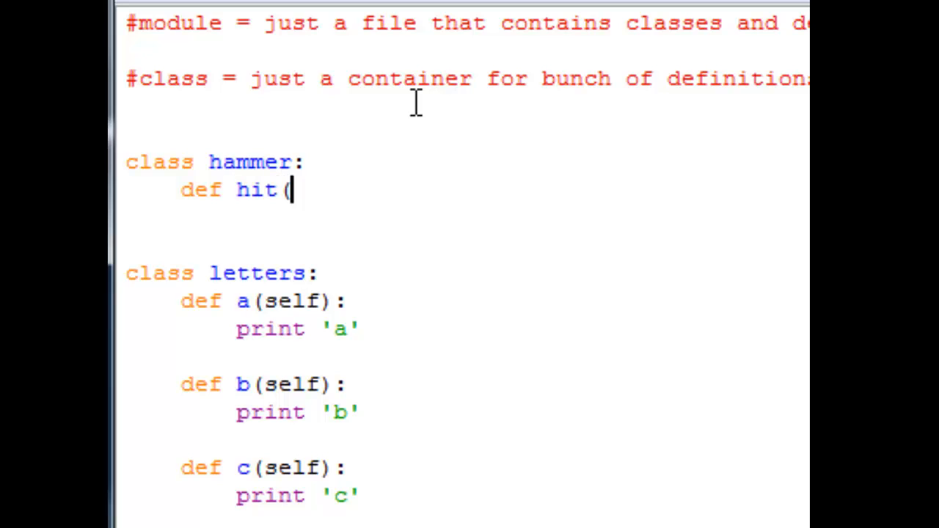
pyautogui.write('self):')
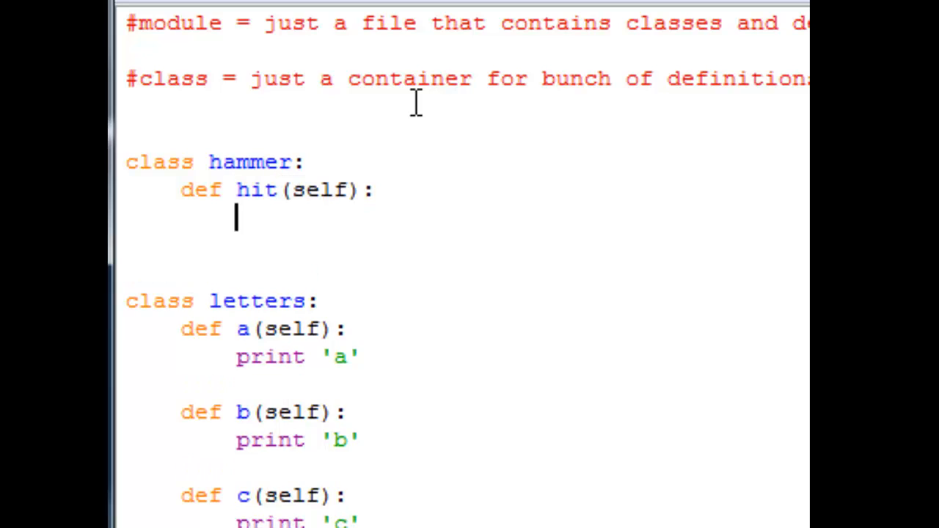
pyautogui.write('""will hit something"""')
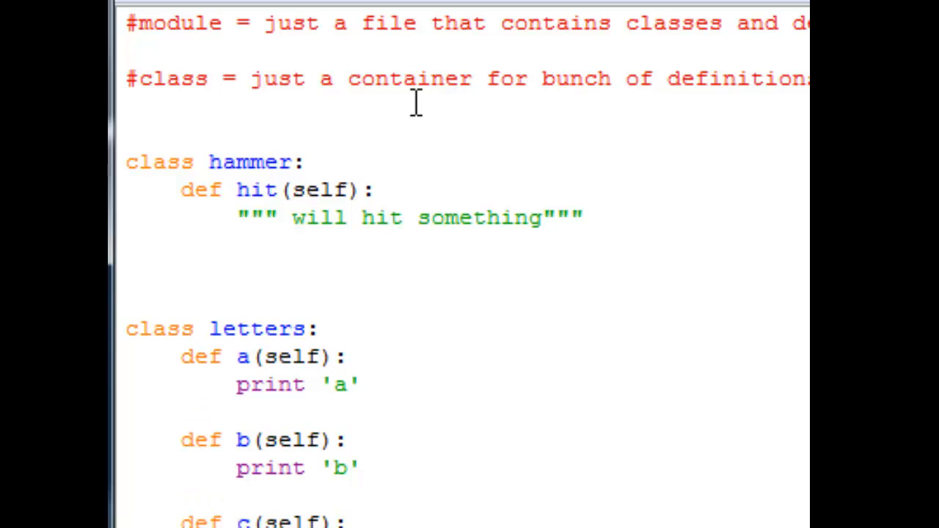
pyautogui.write('def f')
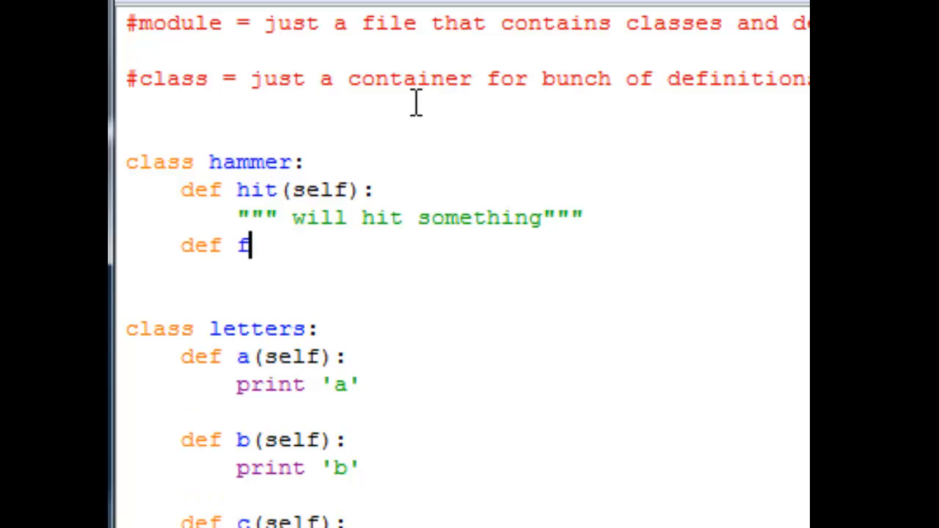
pyautogui.write('ix(self):')
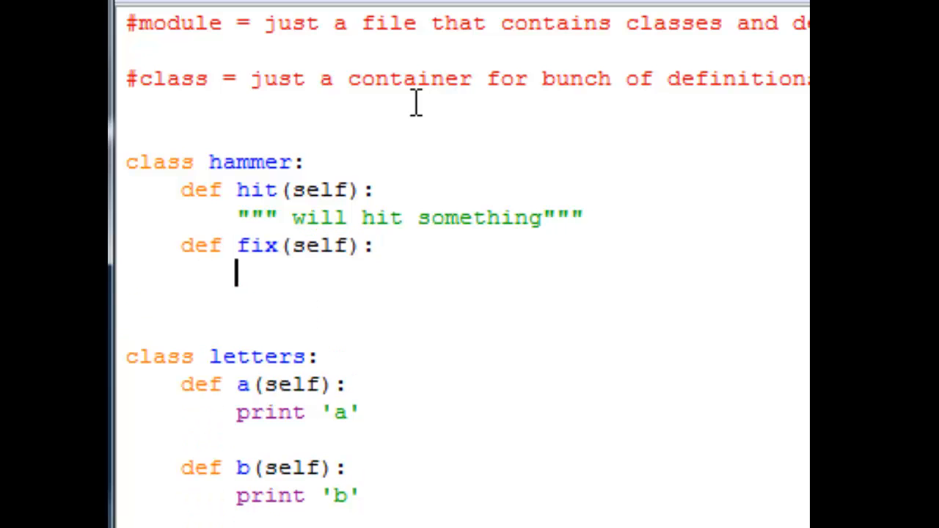
pyautogui.write('"""fix thi')
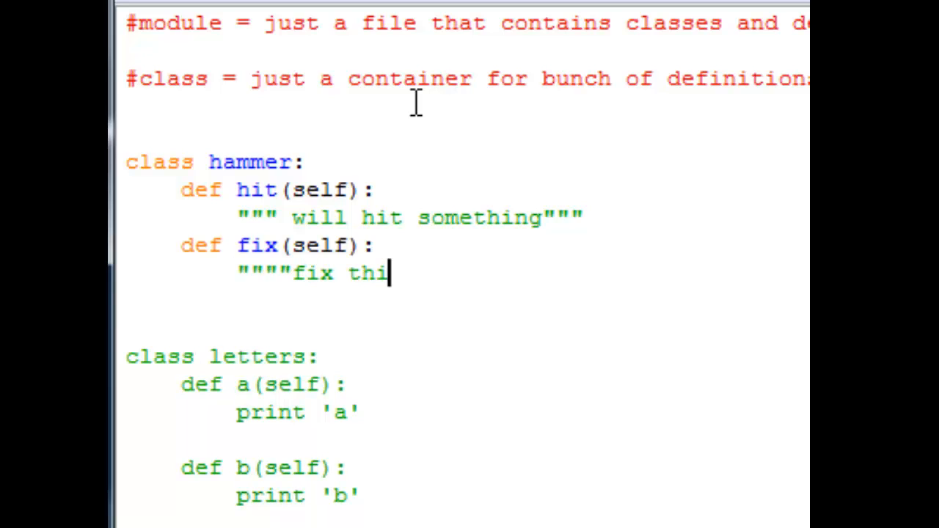
pyautogui.write('ngs"""')
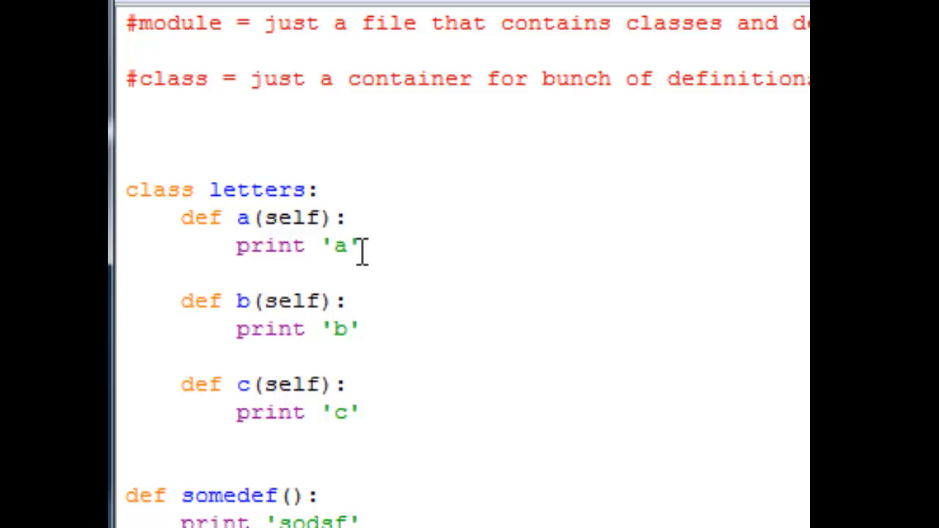
pyautogui.moveTo(146, 139)
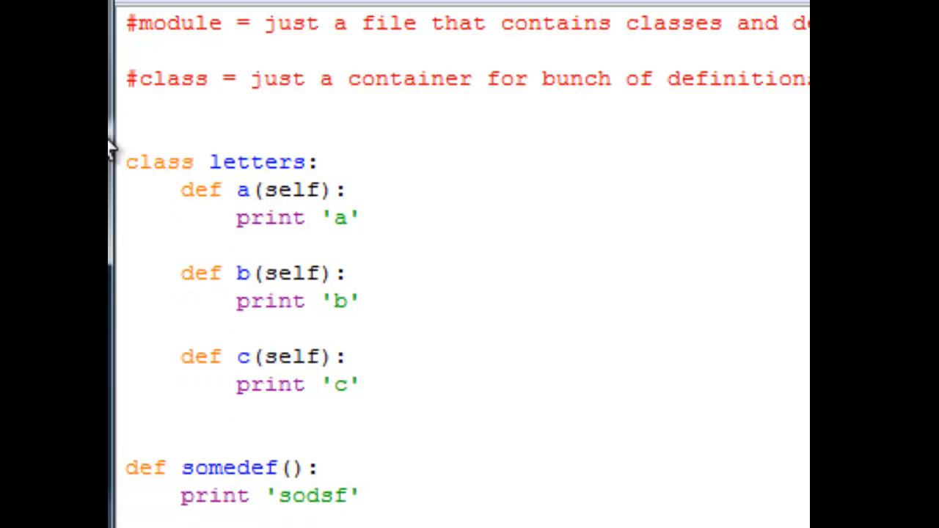
# - Trim the spare blank lines above class letters, leaving the caret on the line above it
pyautogui.click(127, 132)
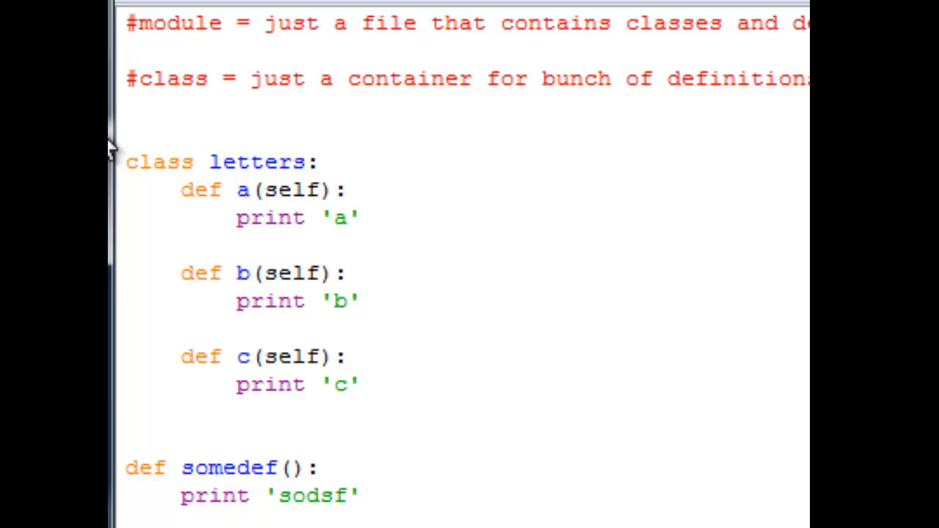
pyautogui.click(129, 132)
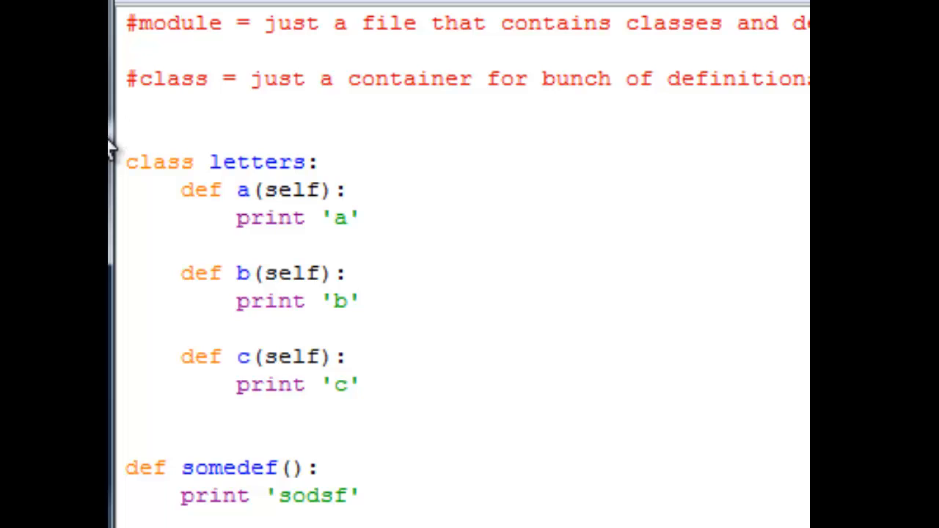
pyautogui.click(129, 132)
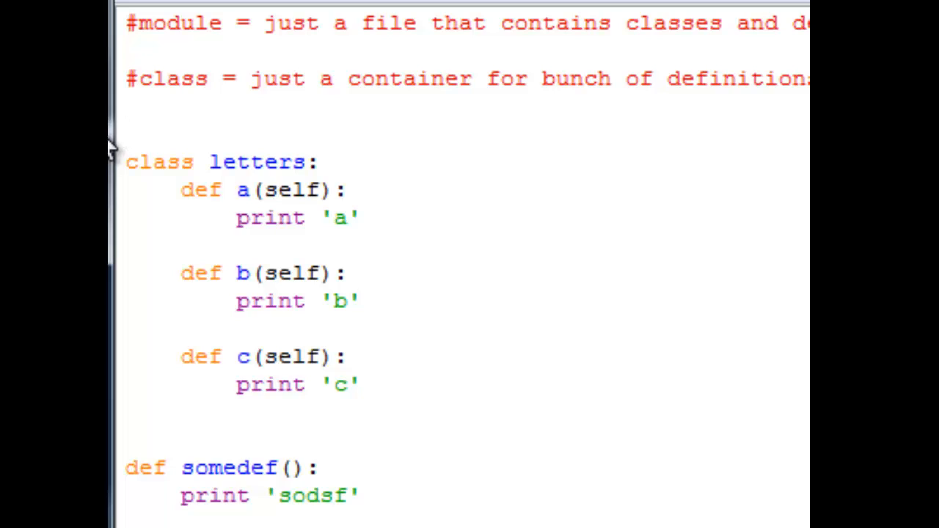
pyautogui.click(129, 132)
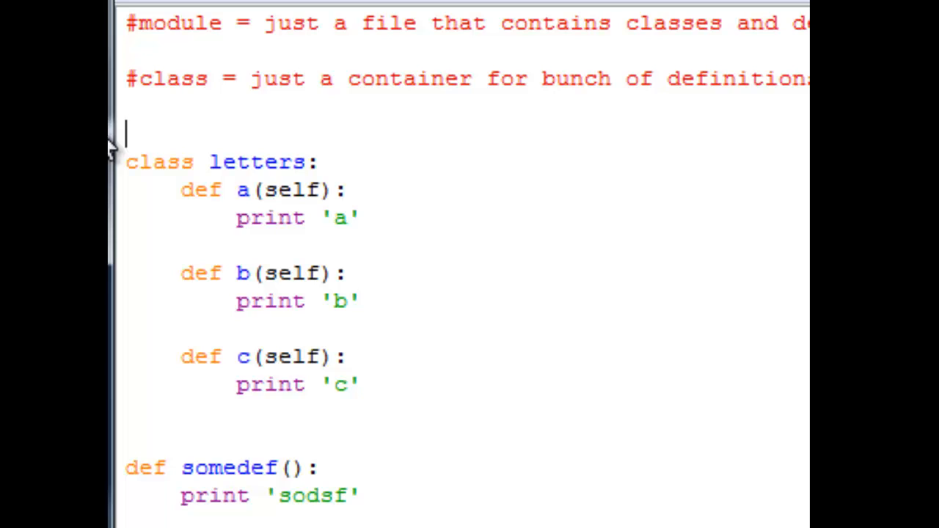